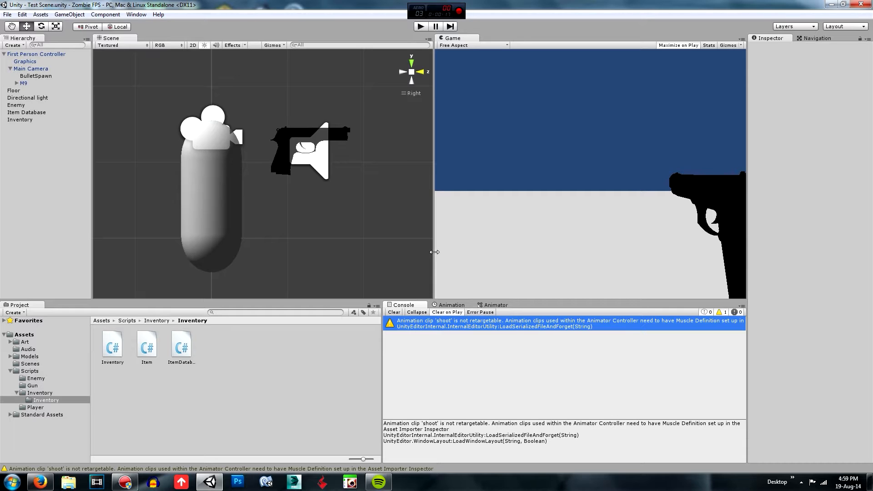
mouse_move(331, 383)
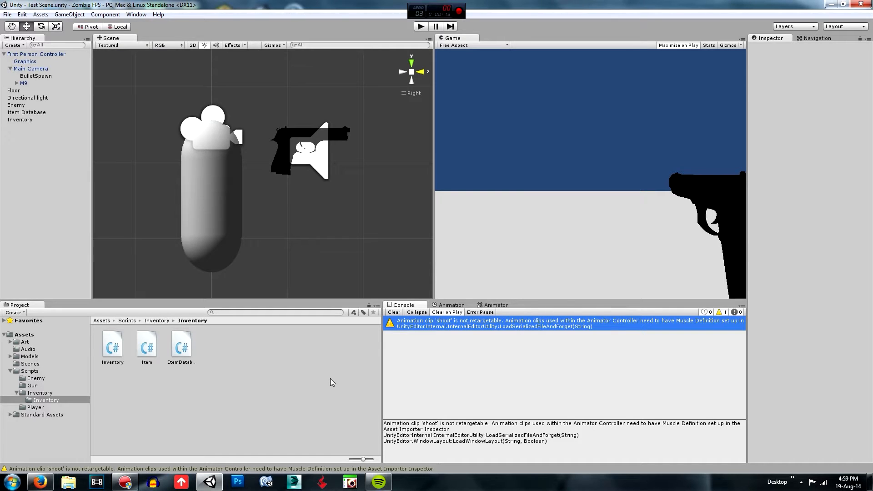
mouse_move(107, 347)
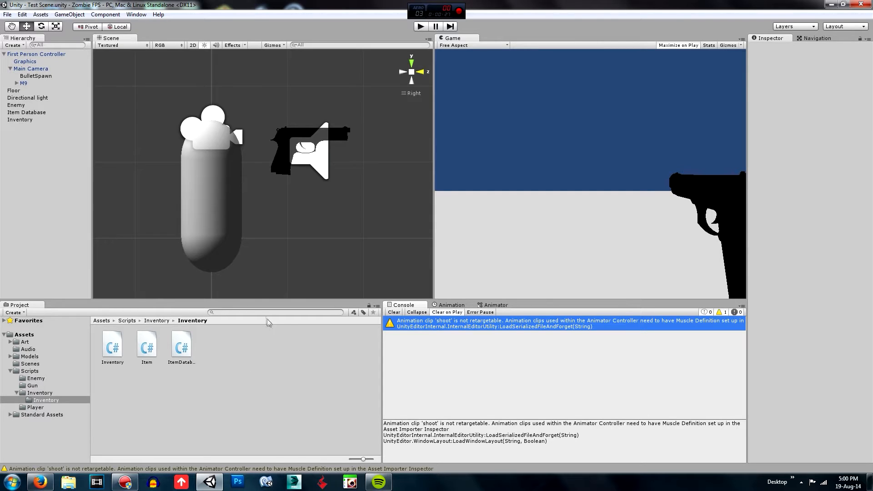
mouse_move(123, 400)
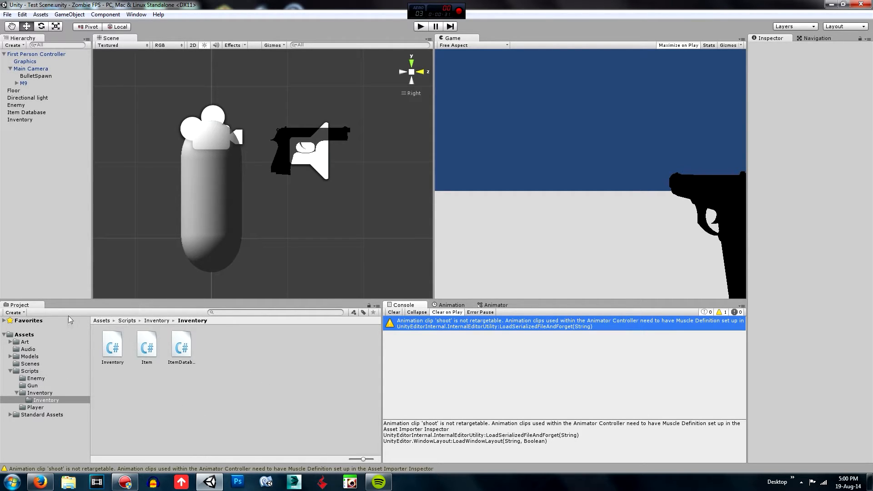
mouse_move(221, 360)
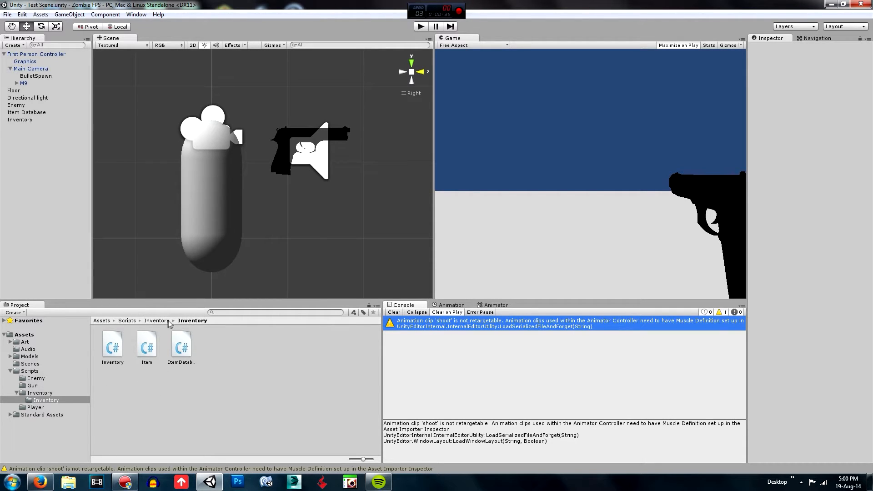
- Navigate from the Scripts folder back into the Inventory folder in the Project window
click(128, 320)
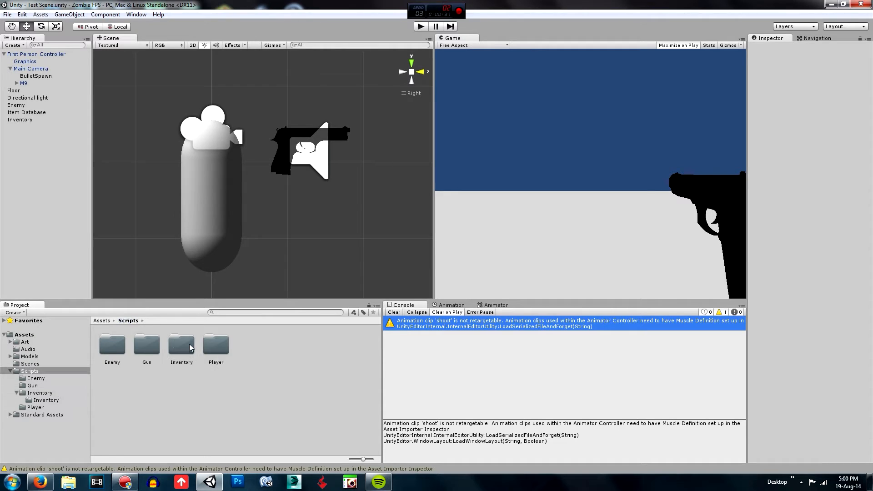
double_click(180, 344)
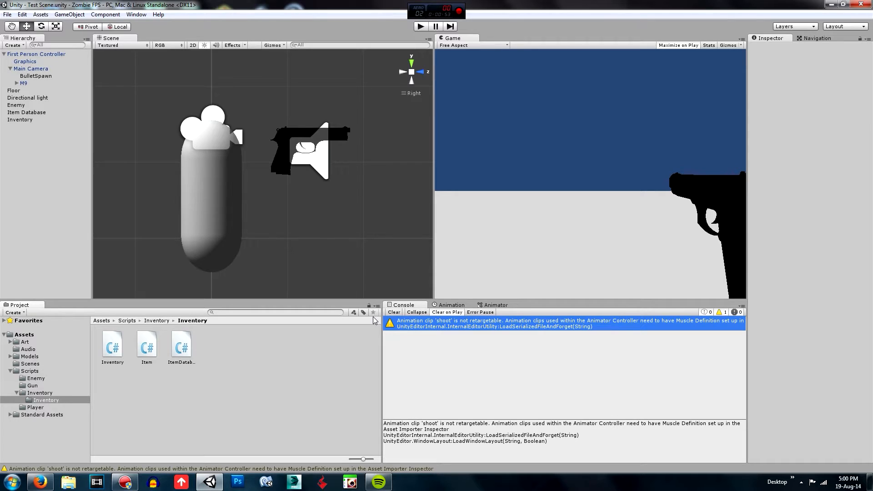
mouse_move(409, 358)
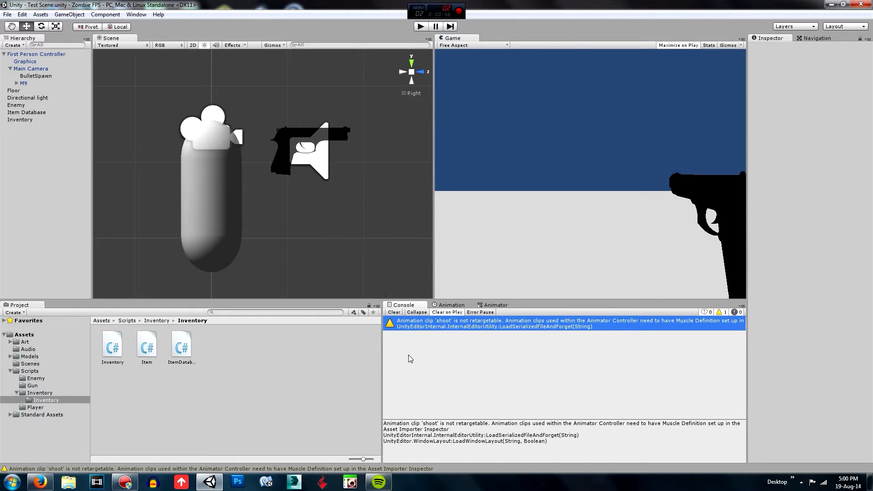
mouse_move(360, 351)
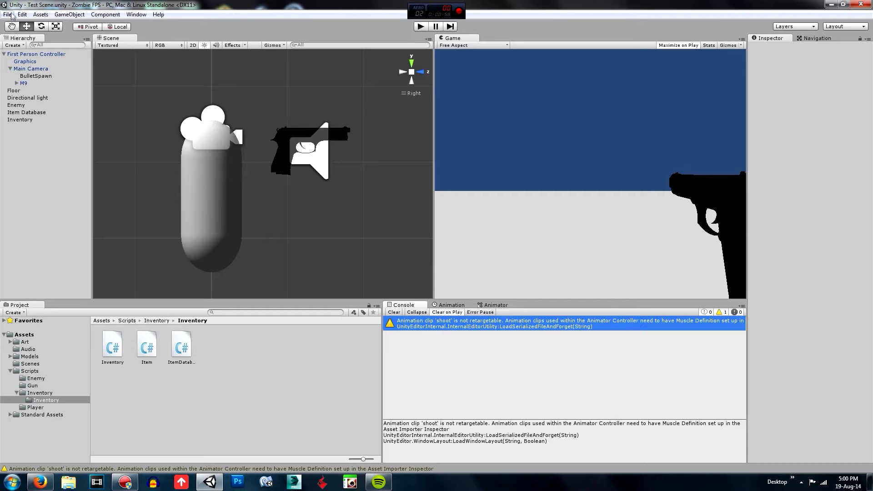
- Show Script Execution Order via Edit > Project Settings, with ItemDatabase at 100 and Inventory at 200
click(21, 13)
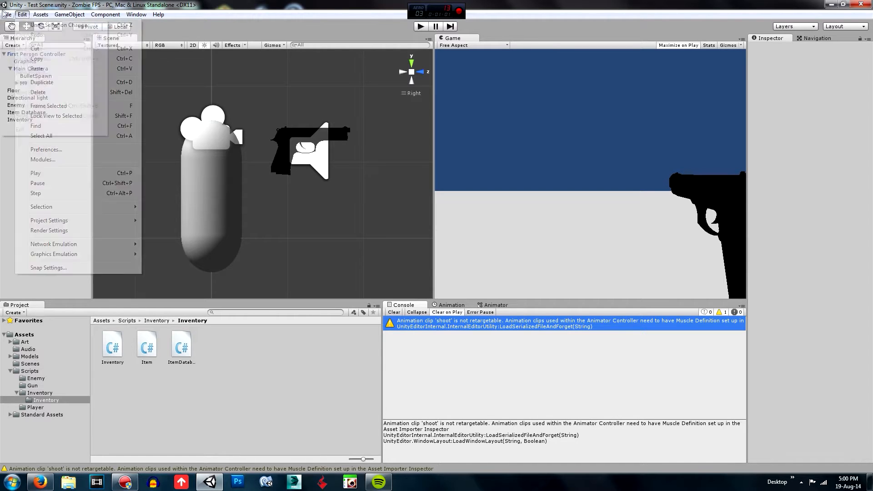
click(22, 15)
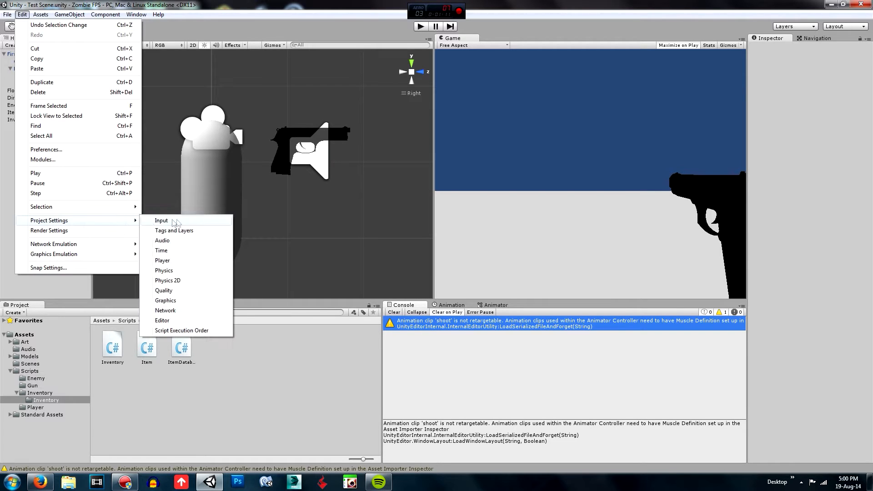
click(182, 330)
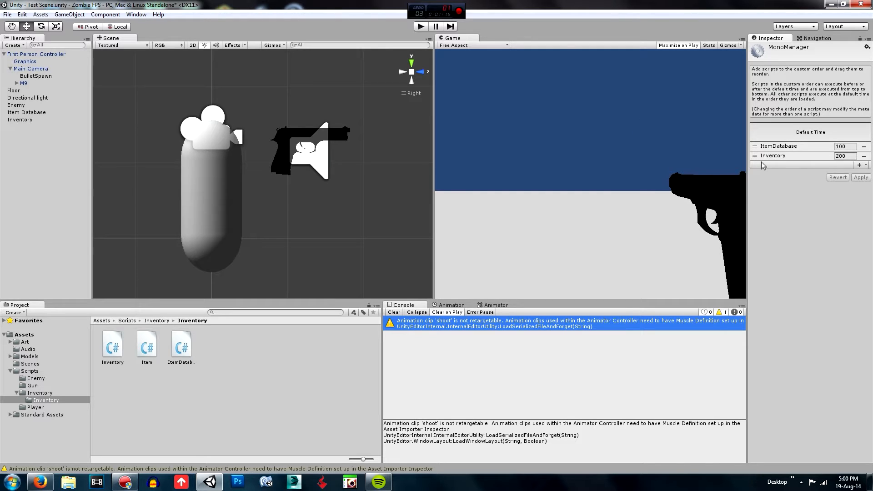
click(860, 164)
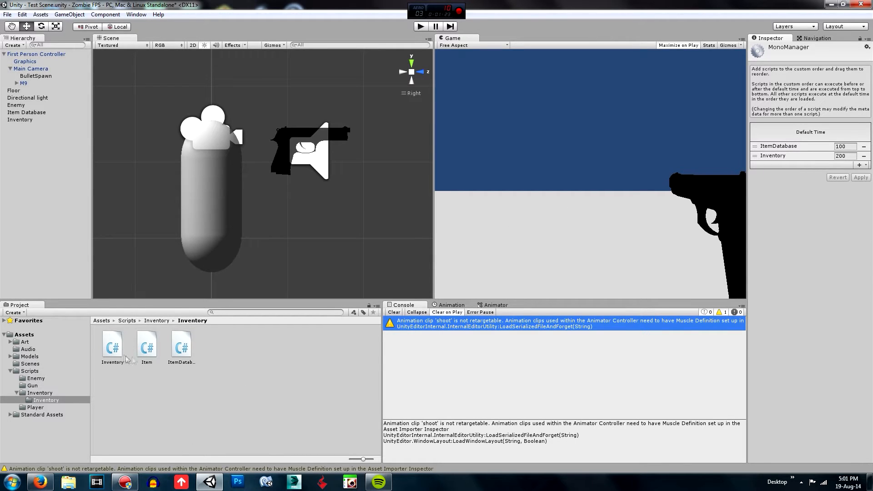
- Preview the script in the Project window and launch it in MonoDevelop for editing
click(180, 344)
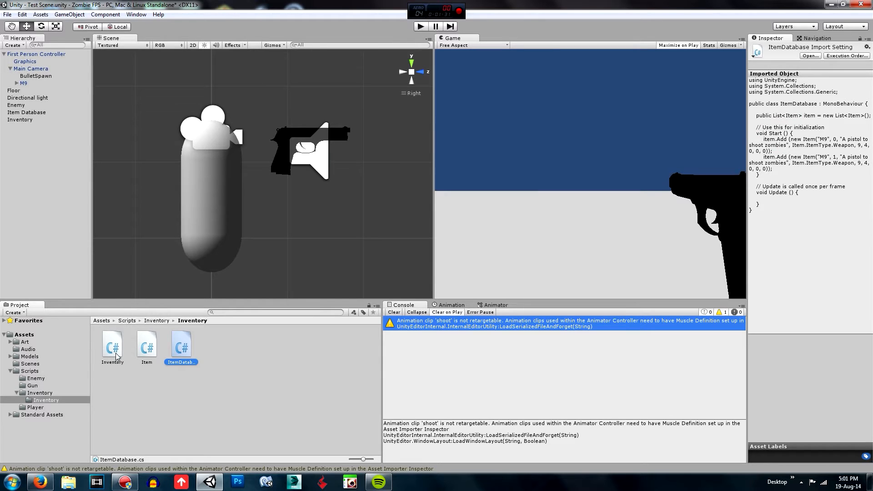
double_click(180, 342)
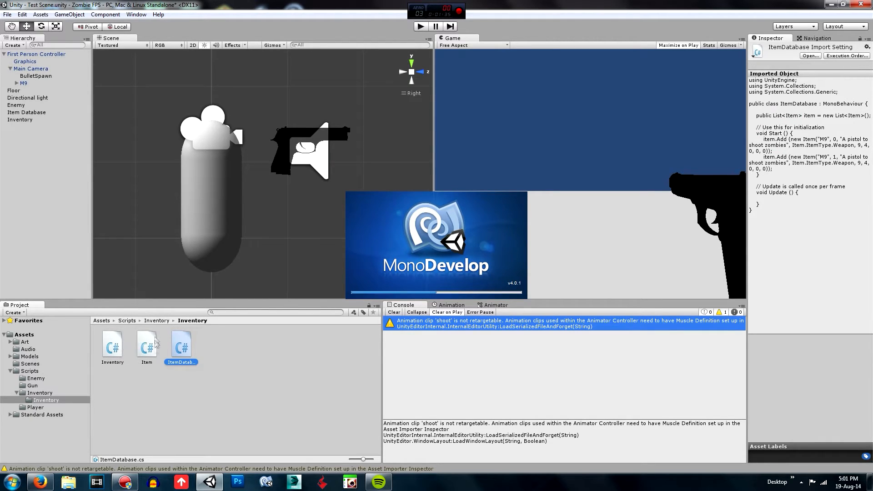
mouse_move(420, 271)
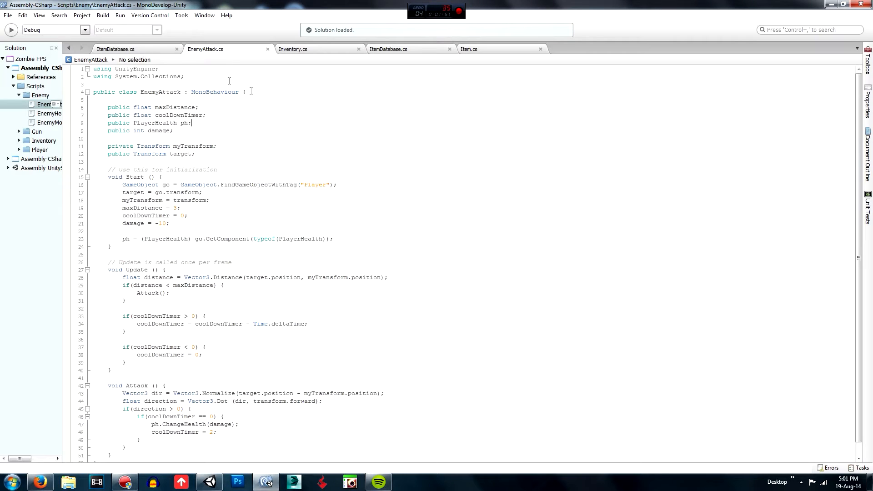
- Switch to Inventory.cs and place the caret after the InventoryContains method, past AddItem
click(18, 140)
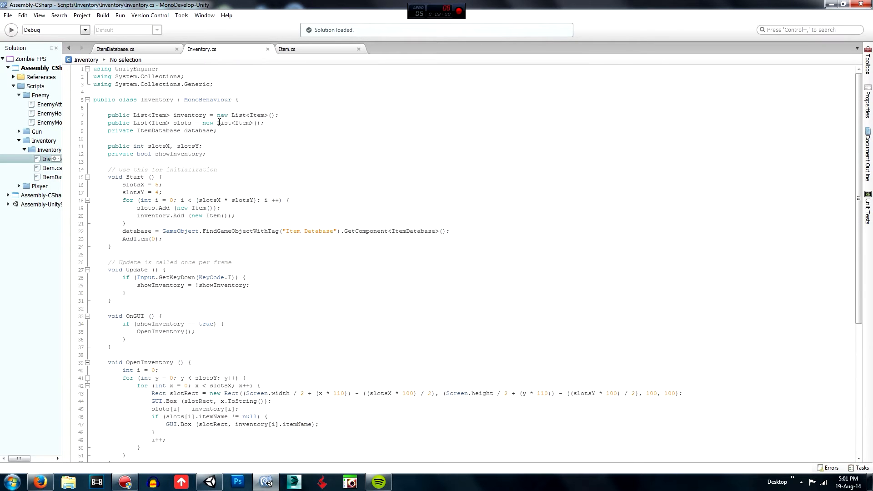
mouse_move(251, 184)
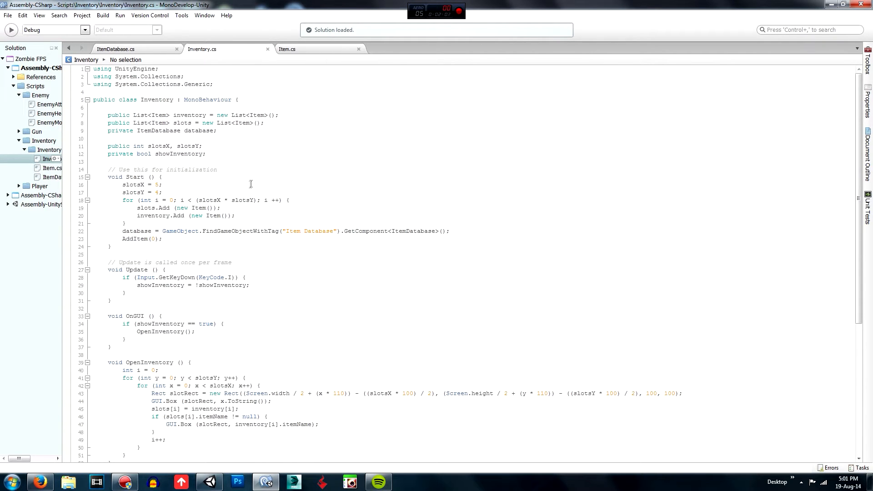
scroll(down, 3)
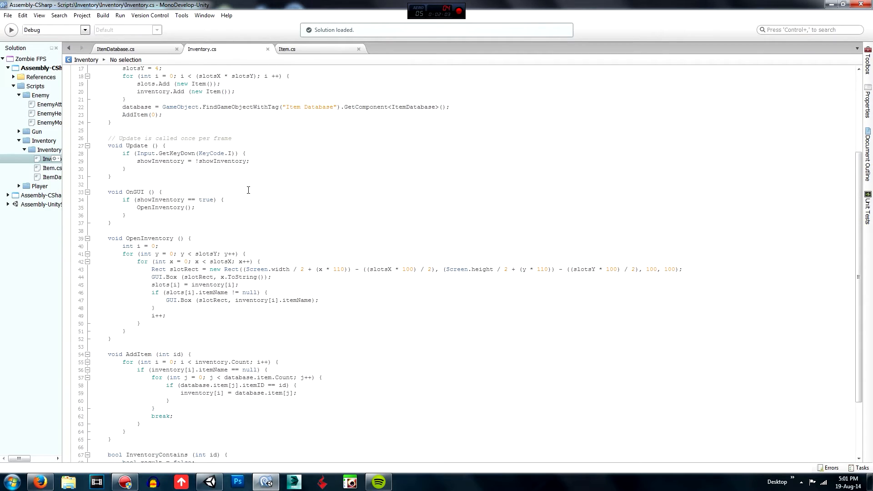
scroll(down, 3)
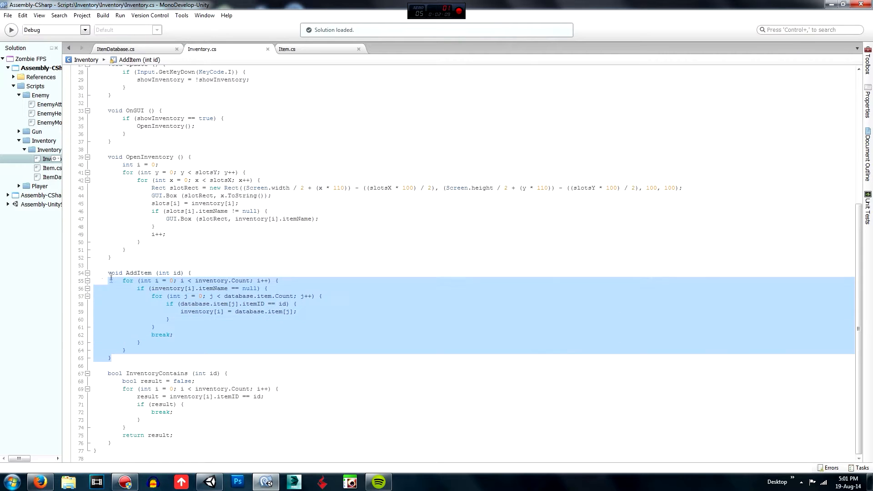
click(136, 440)
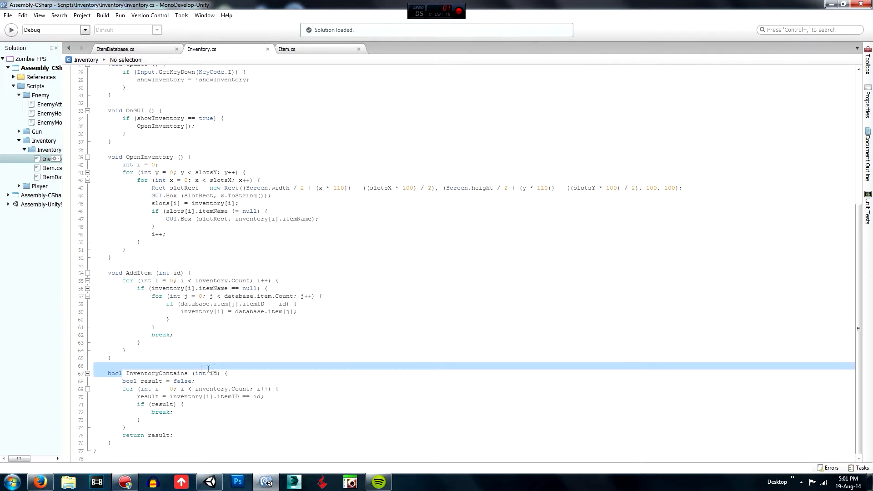
double_click(156, 373)
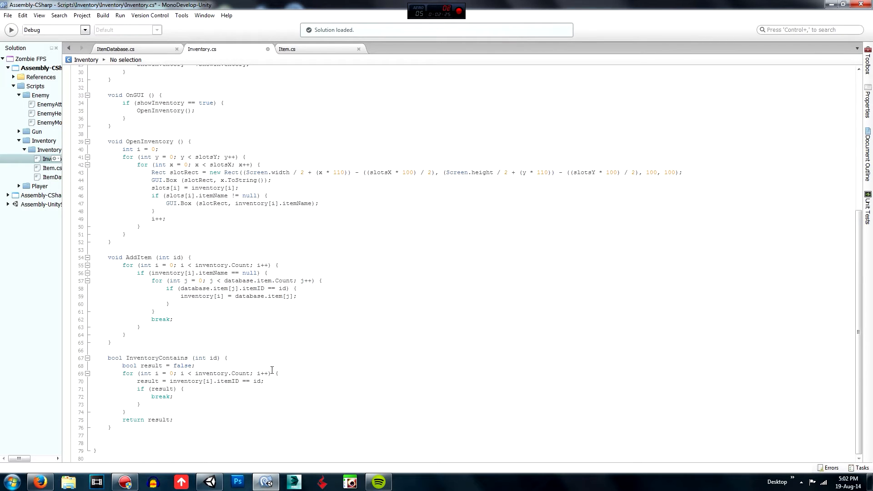
- Declare void RemoveItem (int id) with AddItem's slot loop pasted in and a blank first line
text(void Remove)
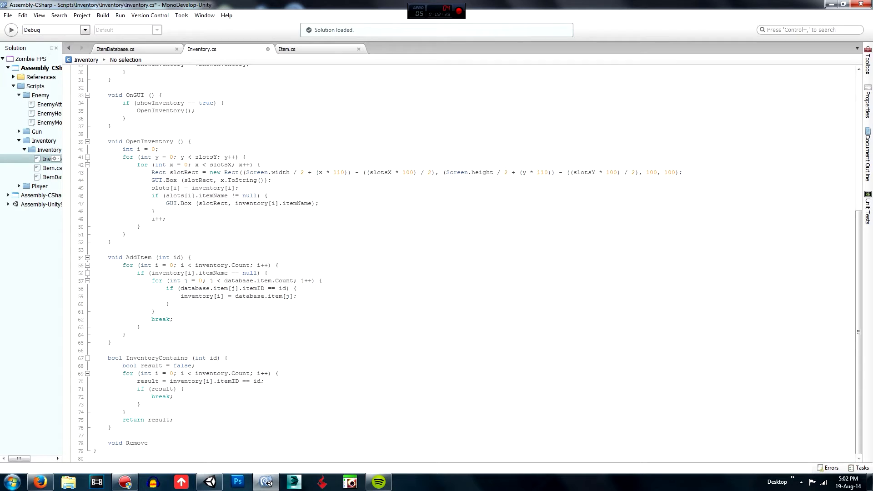
text(Item ()
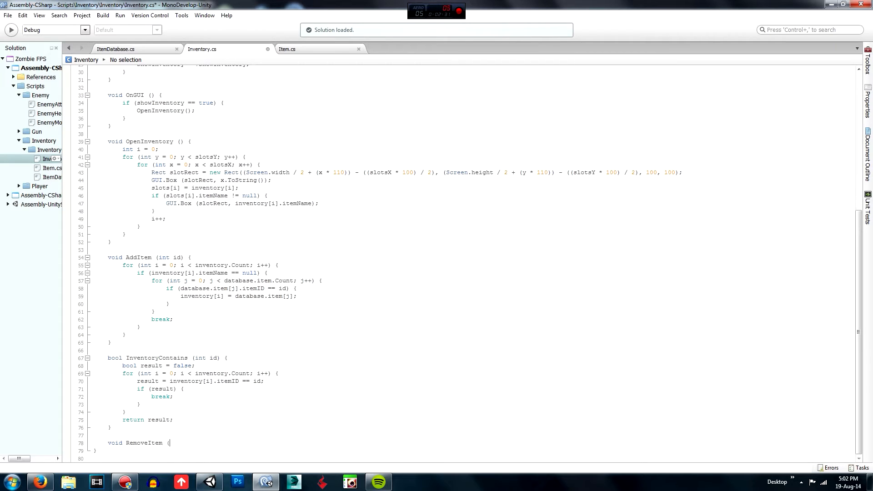
text(int id) {)
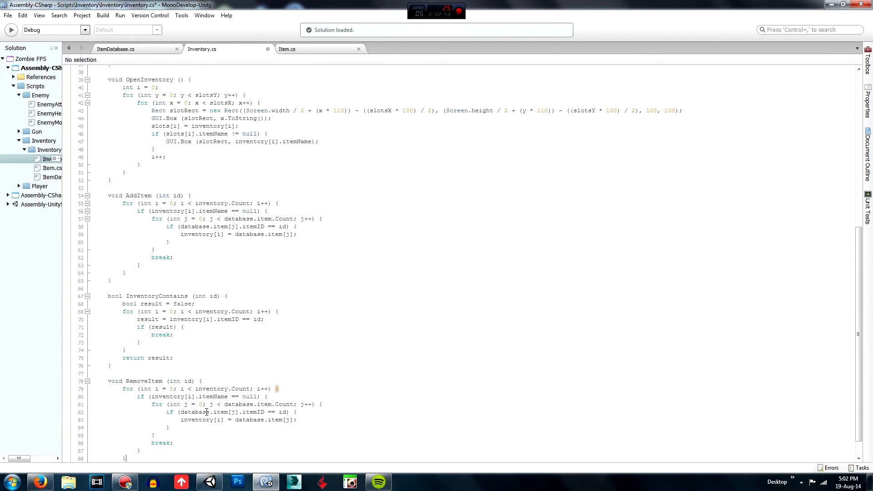
click(122, 366)
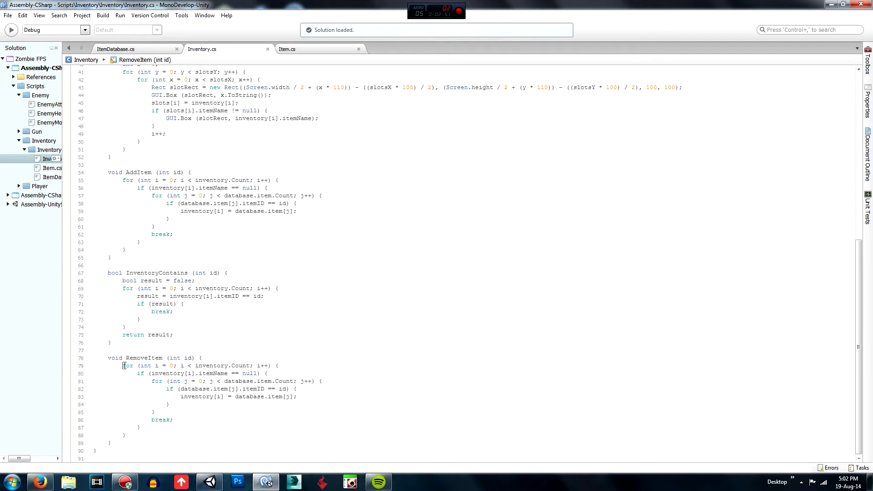
click(202, 357)
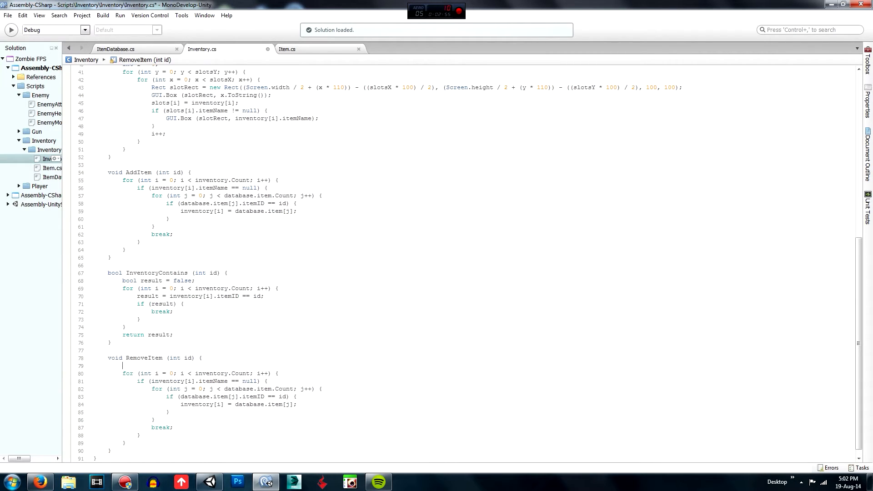
- Wrap RemoveItem's loop in if (InventoryContains (id) == true)
text(InventoryContains))
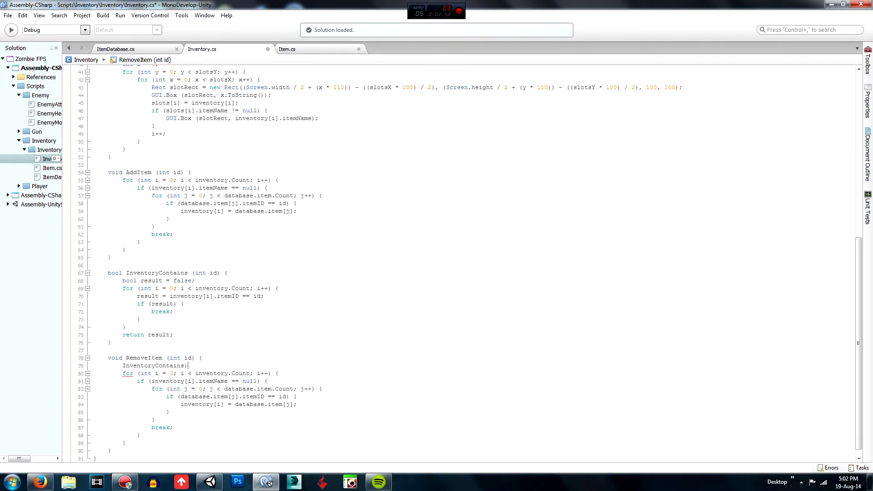
text((id)
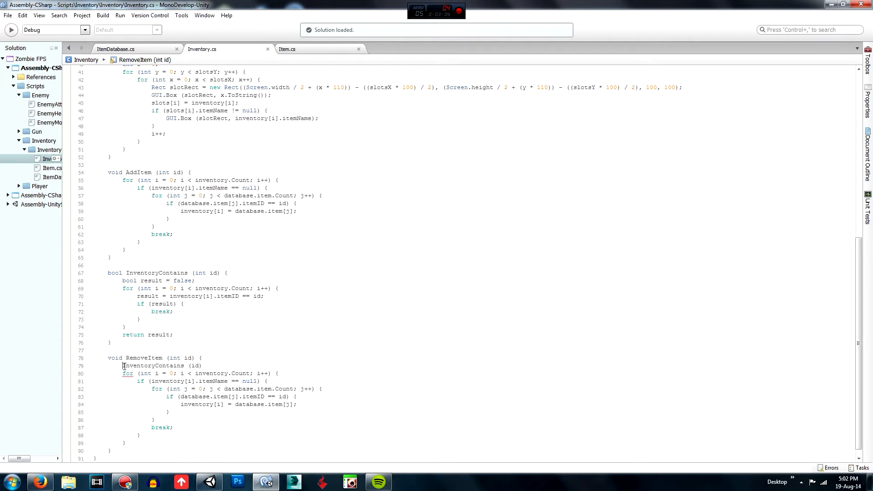
text(If)
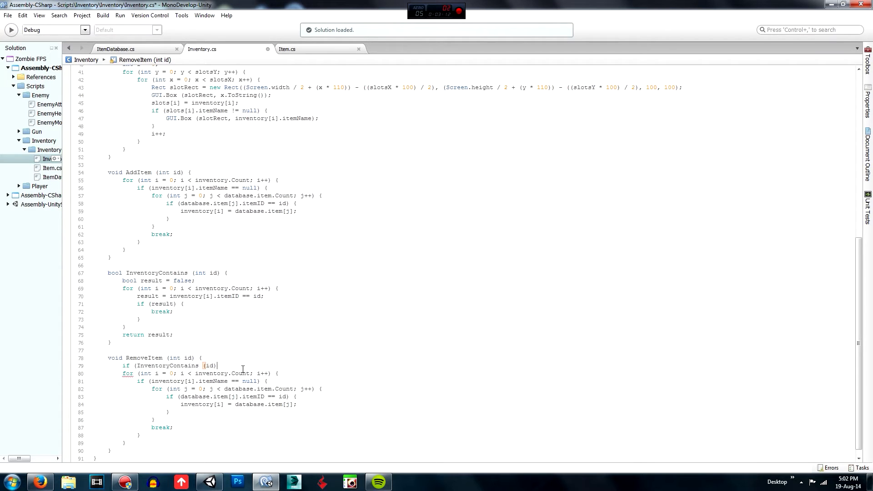
text(=)
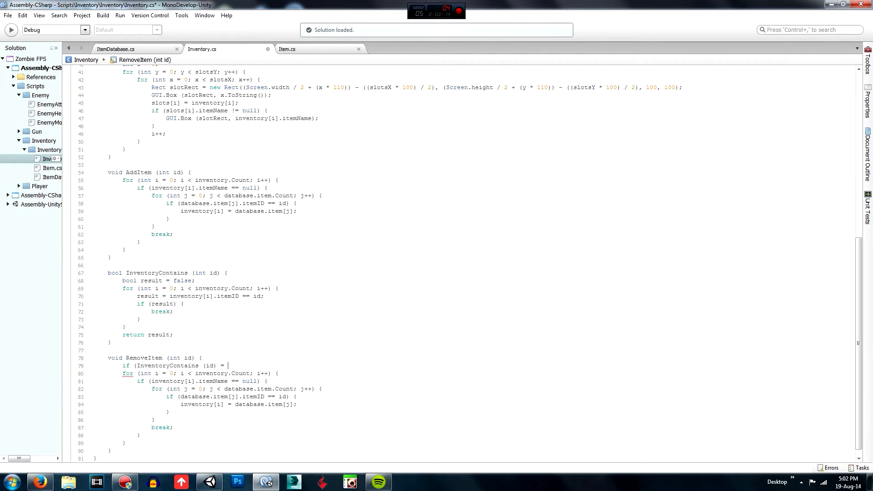
text(= true) {)
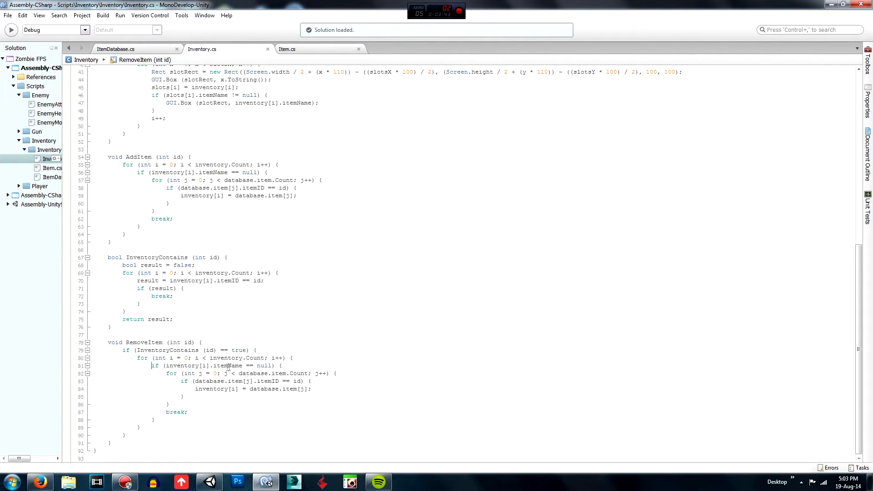
- Change RemoveItem's itemName == null check to != null and remove the inner database loop and break
double_click(265, 366)
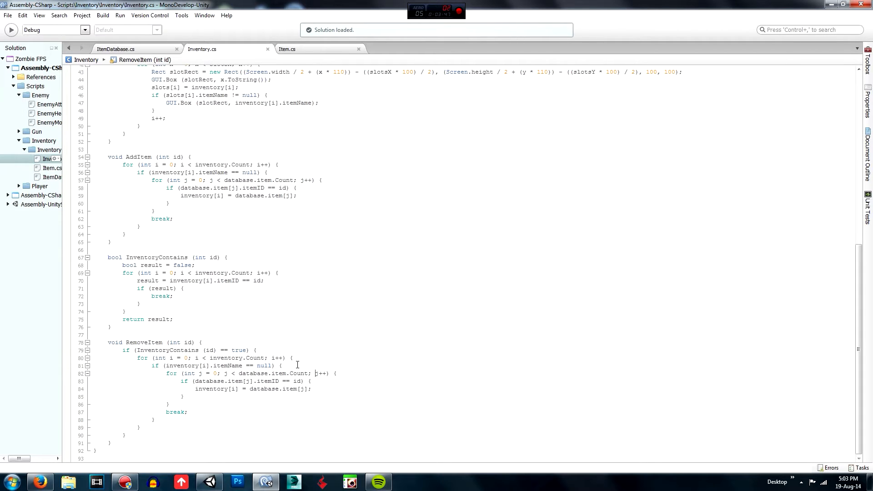
double_click(265, 365)
text(!)
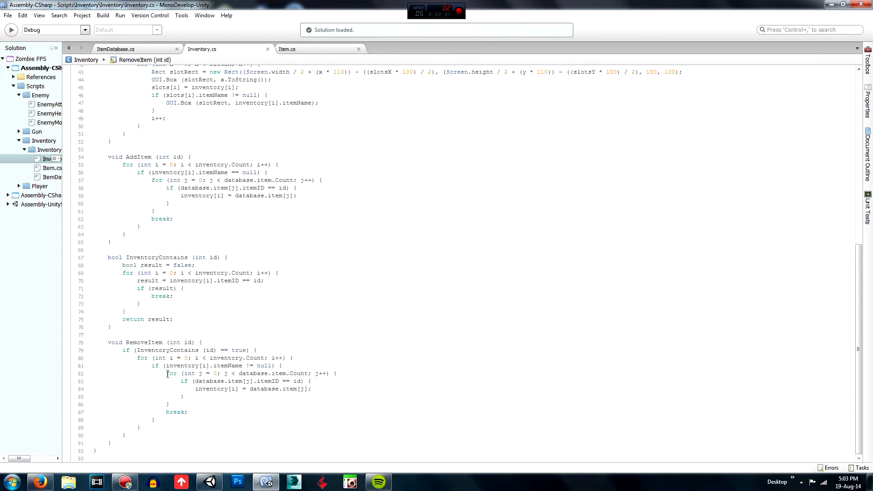
double_click(171, 374)
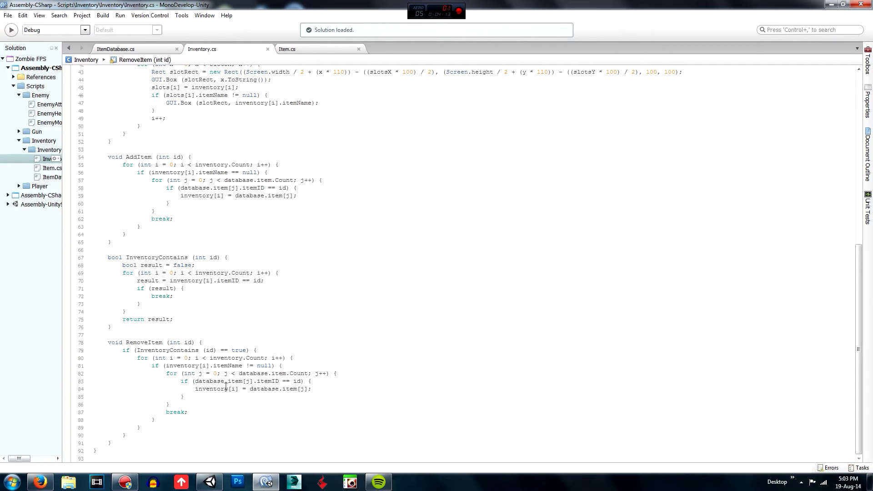
mouse_move(227, 389)
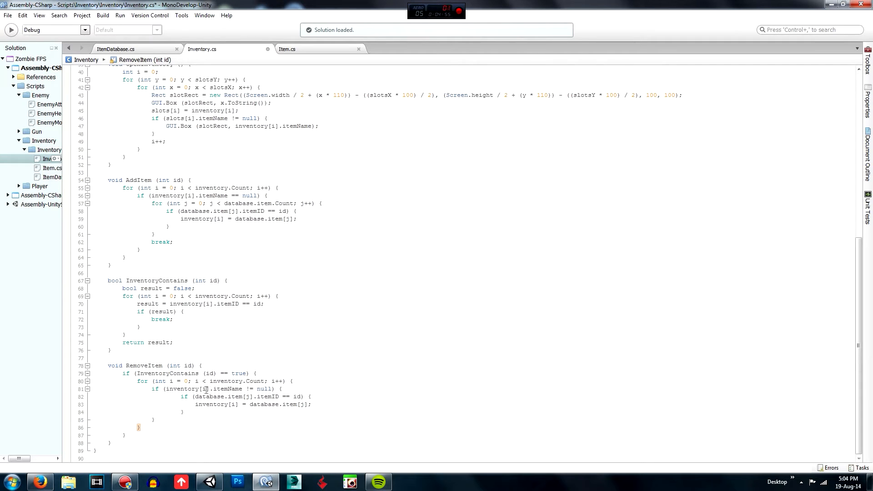
- Rewrite RemoveItem's condition as if (inventory[i].itemID == id), dropping the database itemID check
double_click(262, 388)
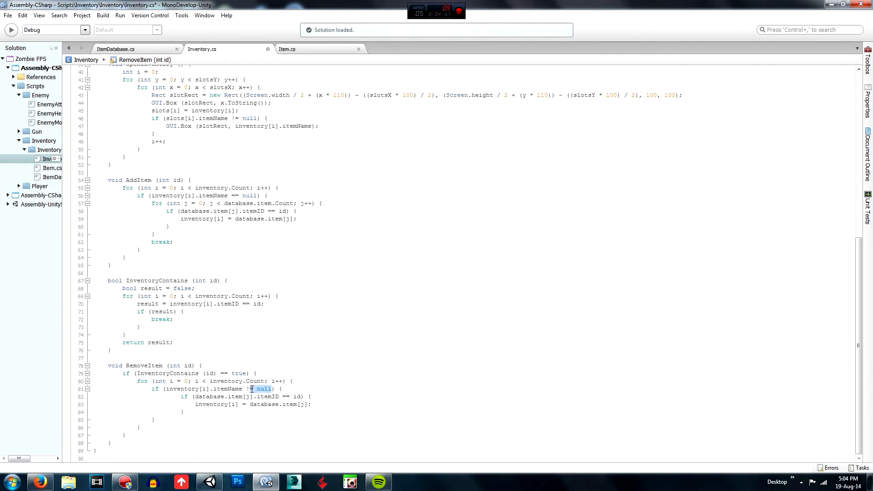
click(195, 388)
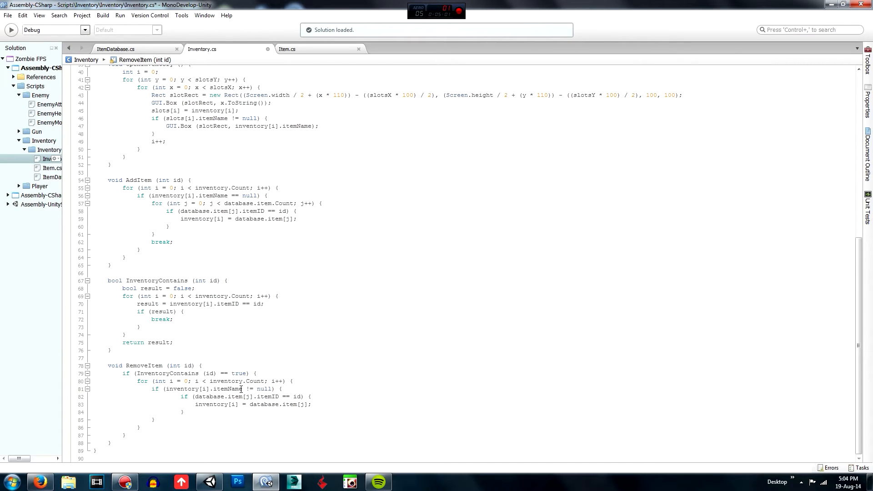
double_click(226, 389)
text(ID)
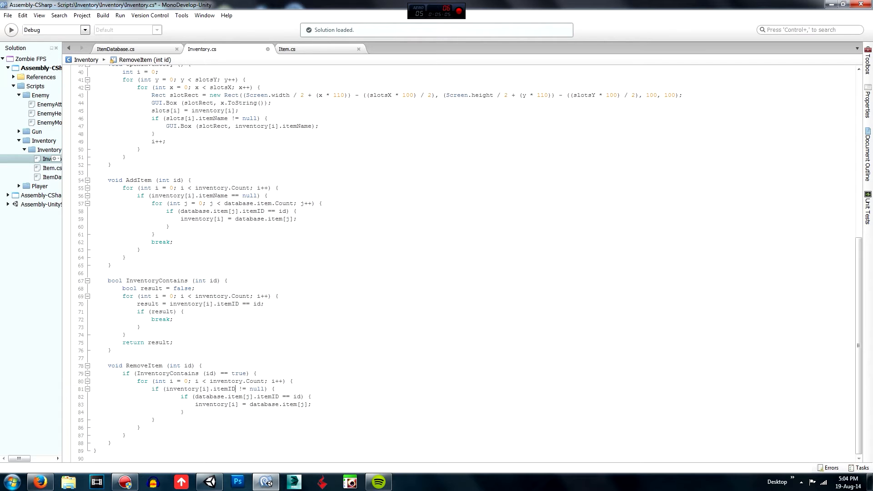
double_click(256, 388)
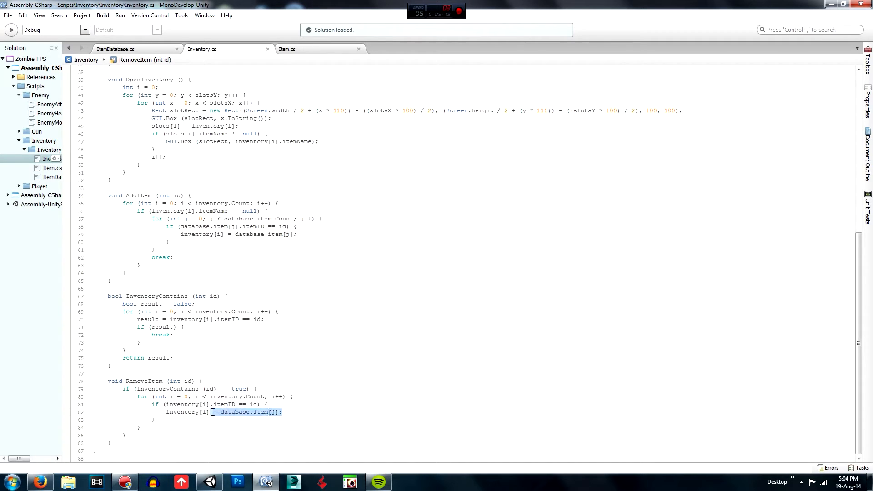
- Reset the matching slot with inventory[i] = slots[i] and add Debug.Log("item removed")
click(255, 381)
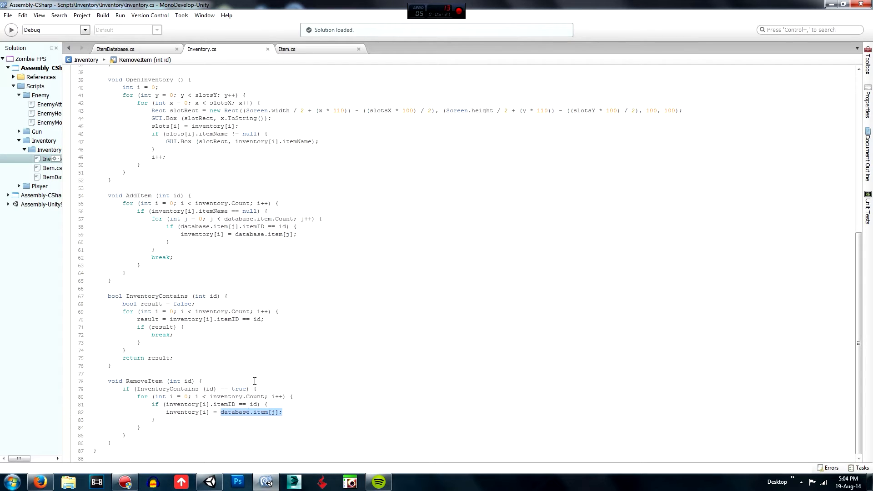
text(slots[)
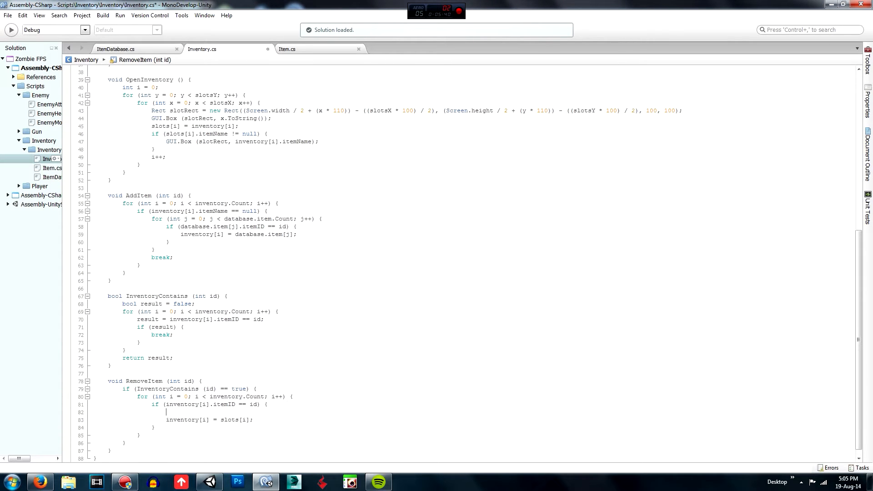
text(Debug)
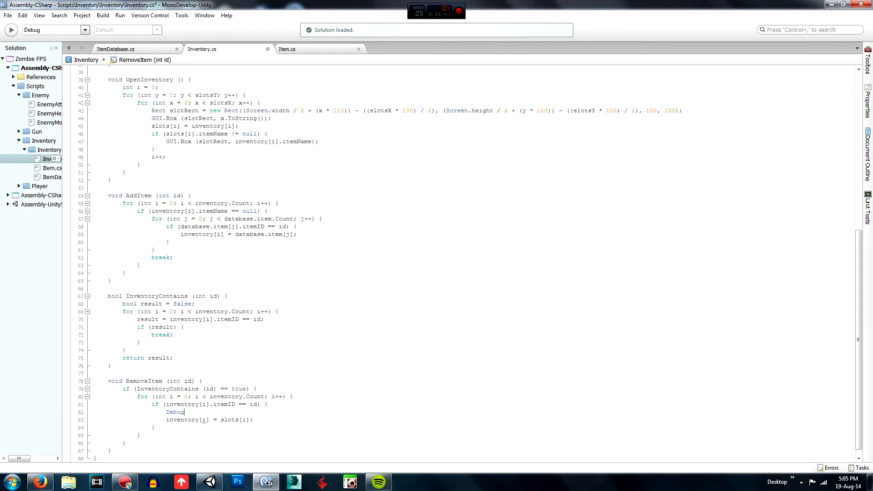
text(.Log ()
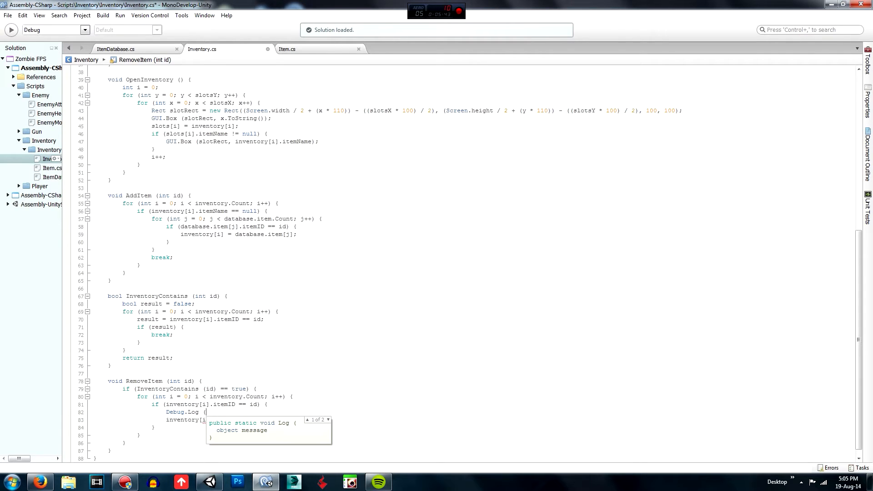
text("item")
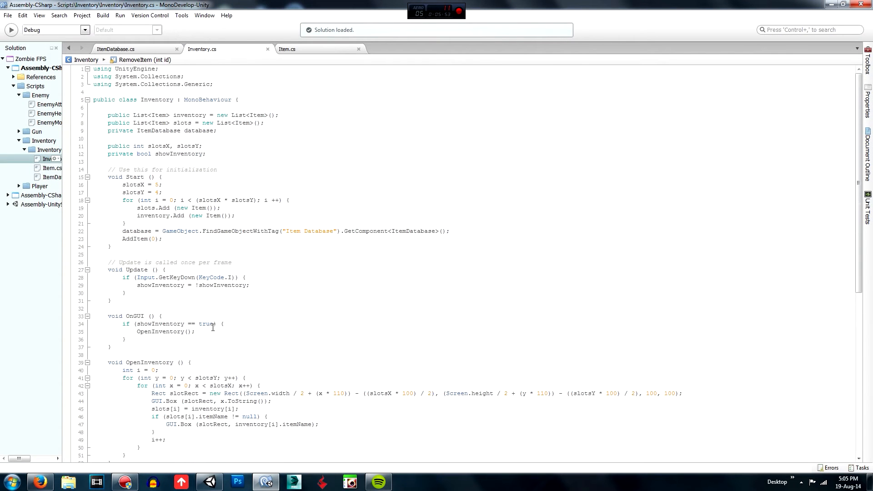
- Add RemoveItem(1) calls and a second AddItem in Start, then run and stop a Unity play test
click(173, 236)
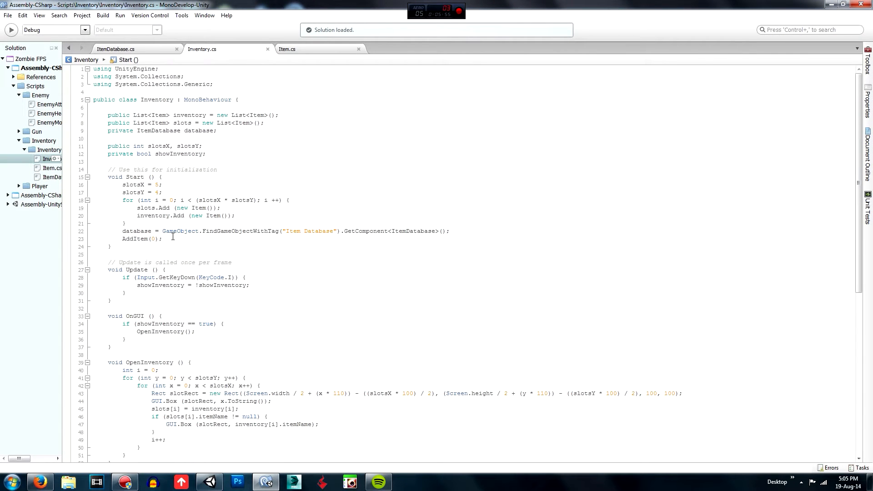
text(rem)
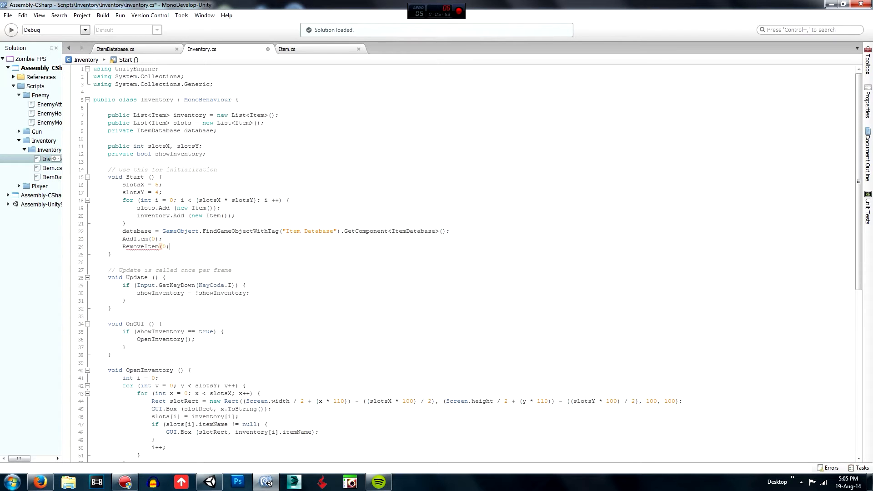
text(;)
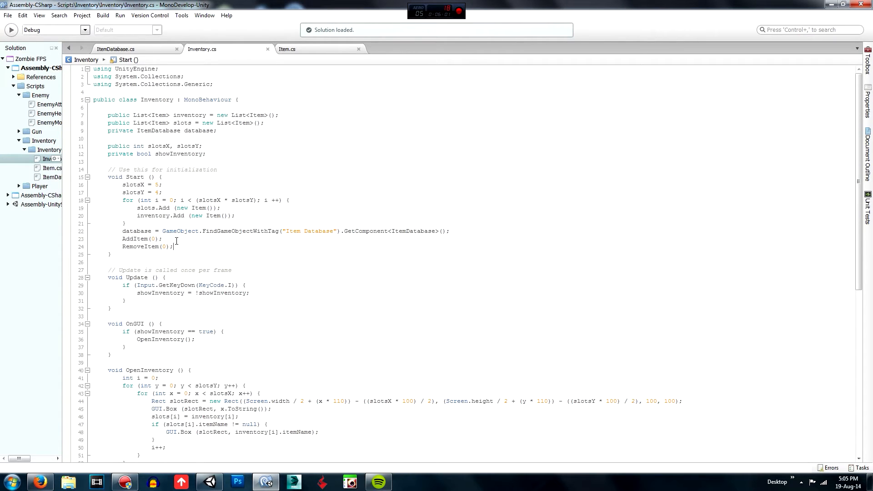
text(RemoveItem))
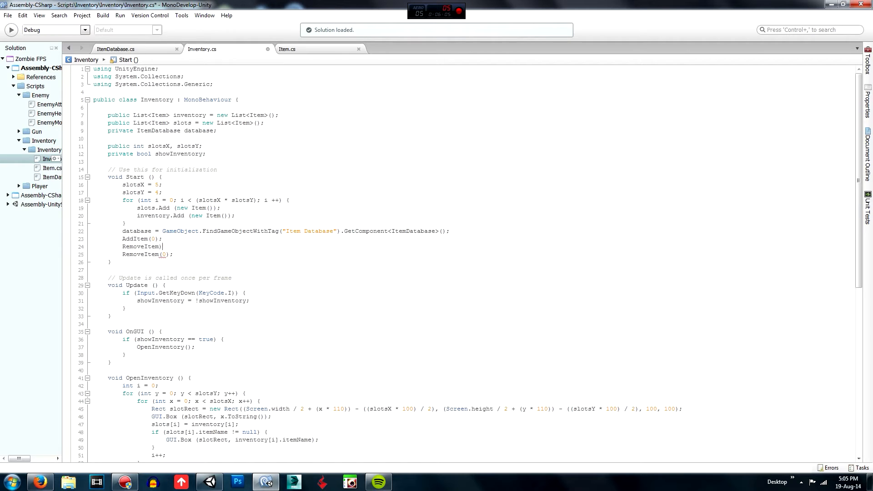
text((1)
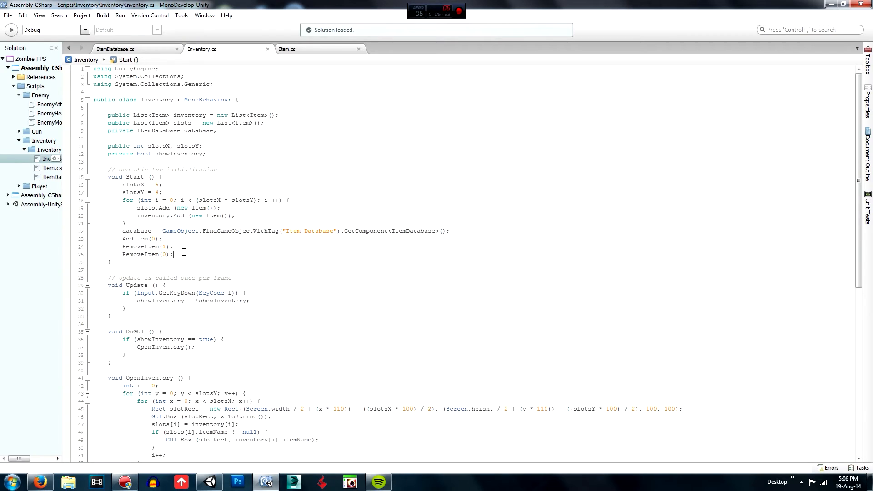
text(Add)
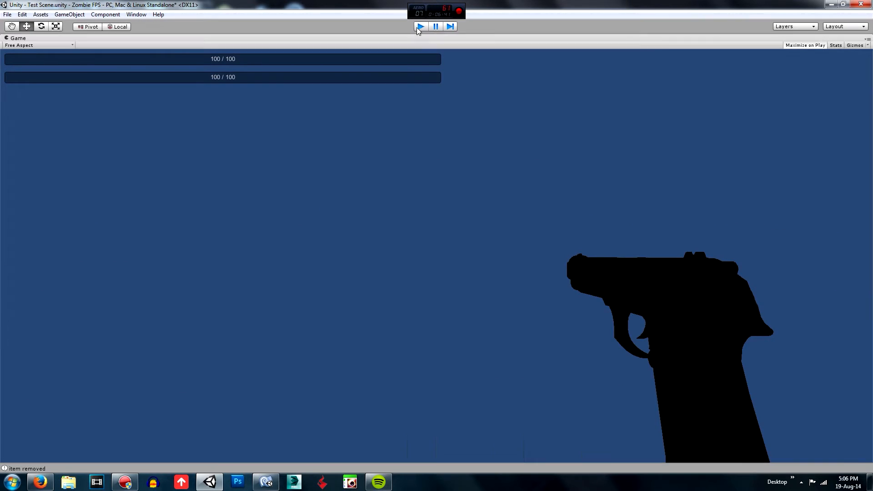
click(420, 26)
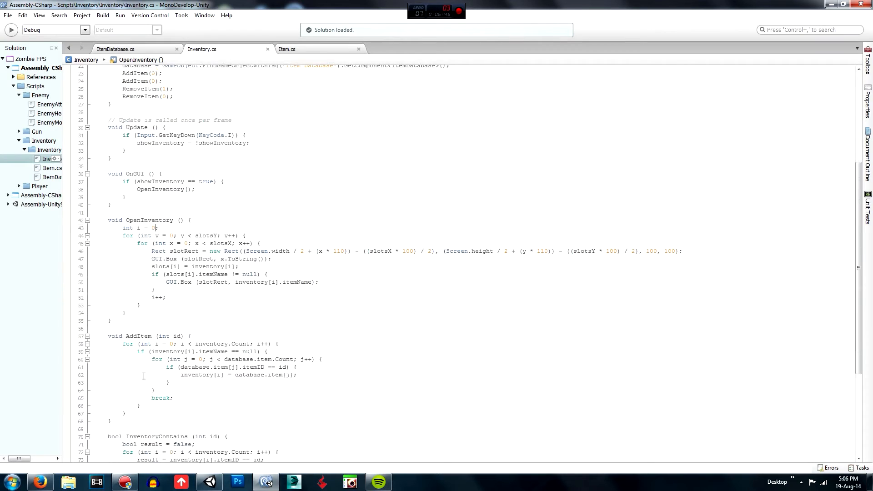
- Add break; after inventory[i] = slots[i]; so RemoveItem stops after the first match
scroll(down, 3)
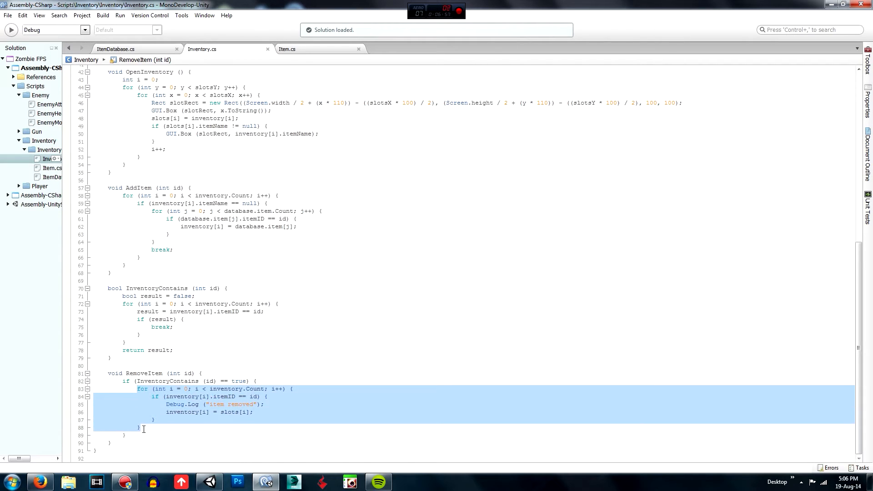
click(259, 404)
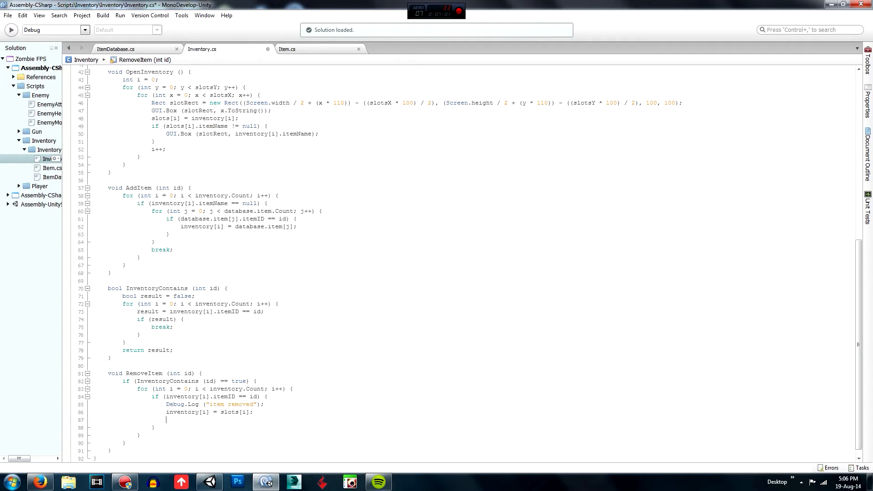
text(break;)
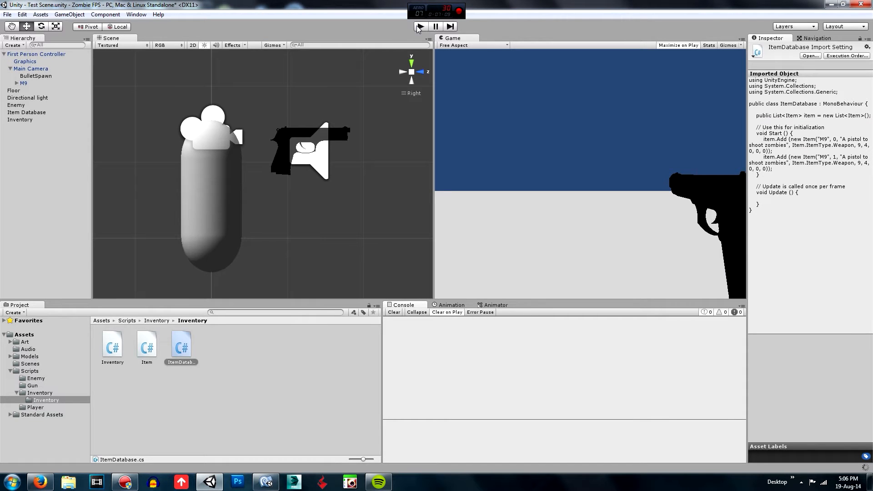
- Play-test the scene and check the inventory, where M9 sits in the second slot after the first is emptied
click(419, 27)
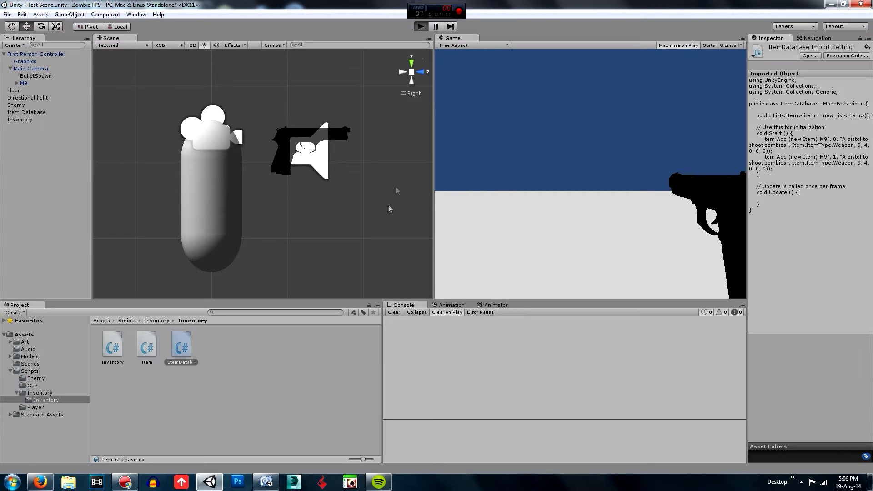
click(421, 26)
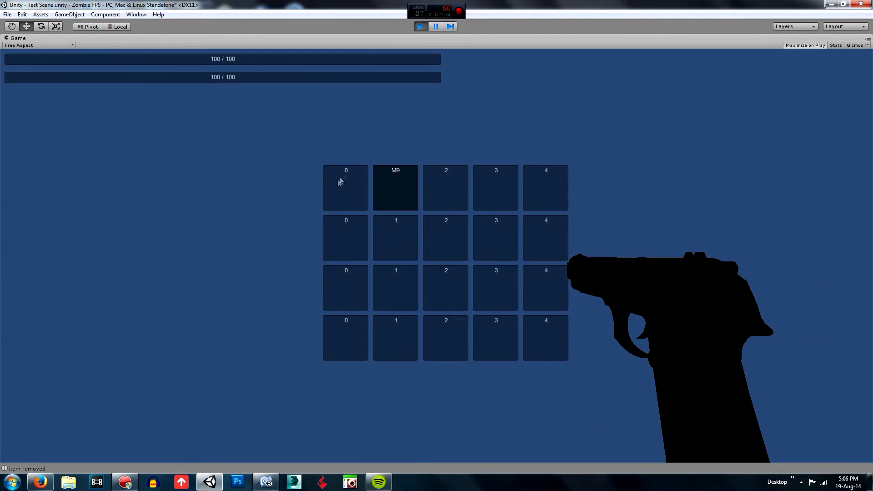
mouse_move(397, 176)
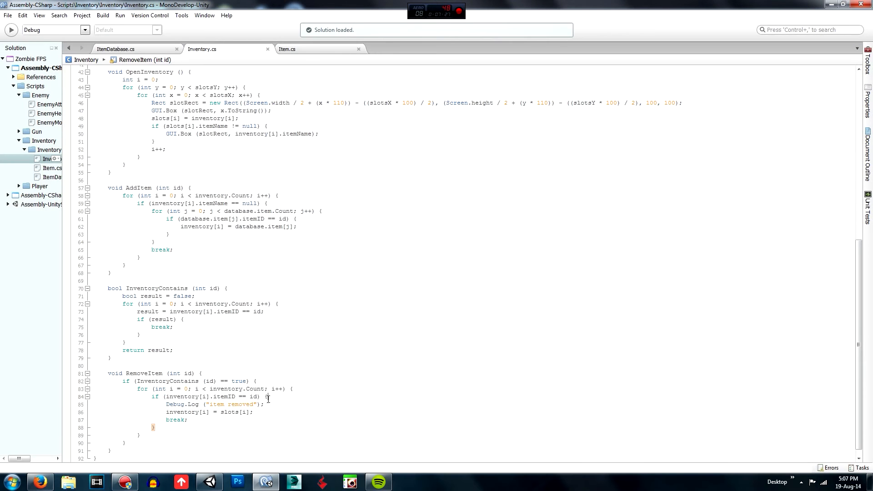
scroll(down, 3)
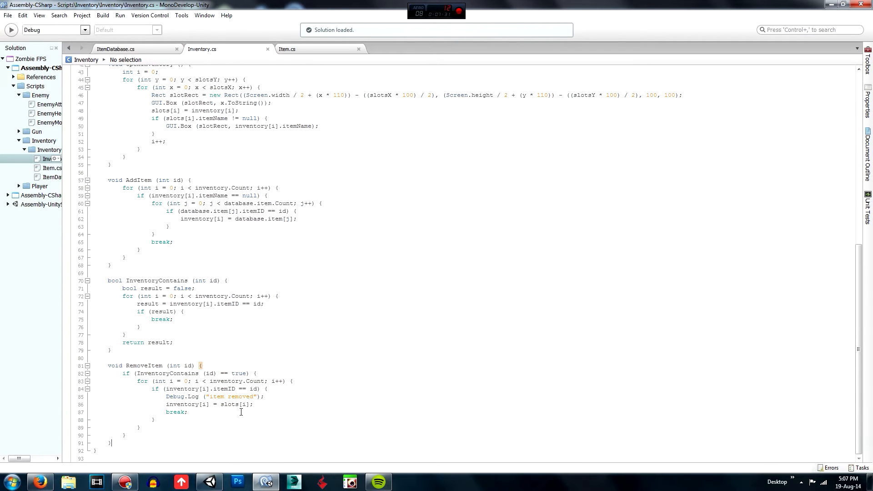
scroll(up, 3)
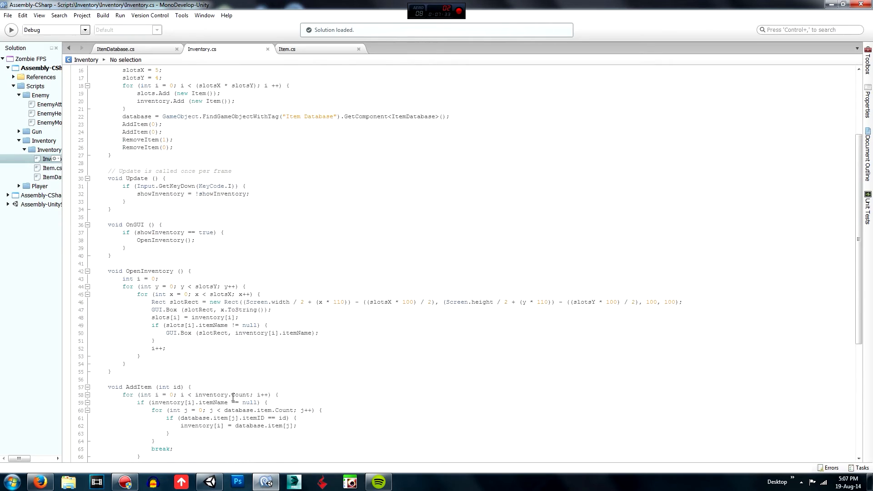
scroll(down, 3)
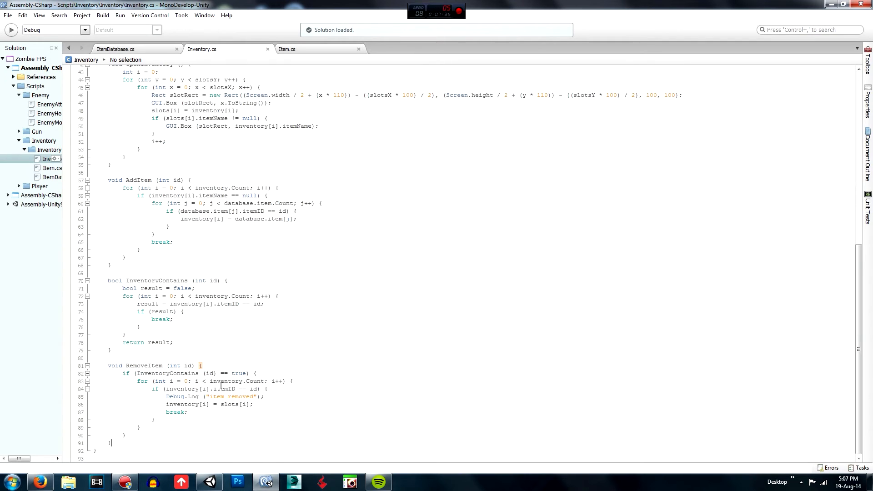
scroll(up, 3)
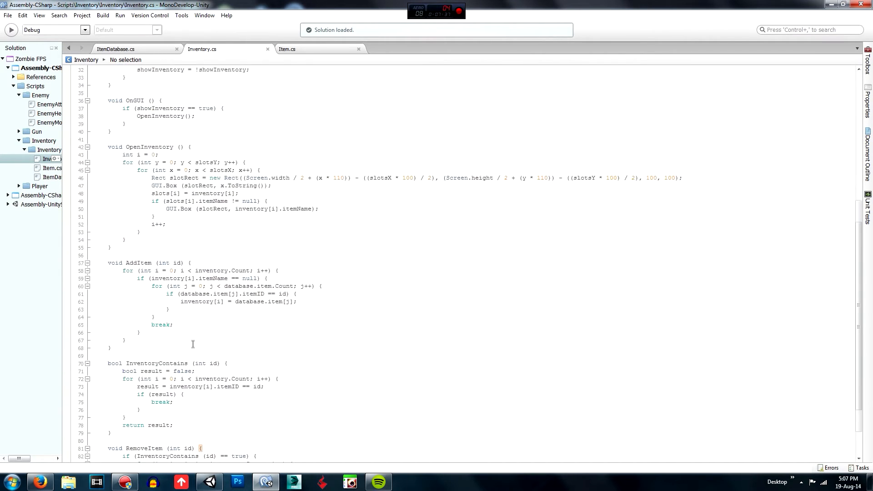
scroll(up, 3)
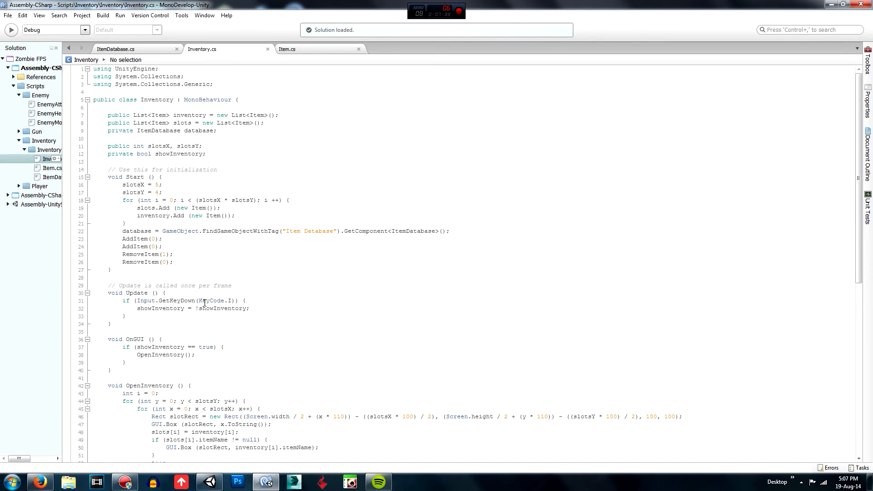
scroll(down, 3)
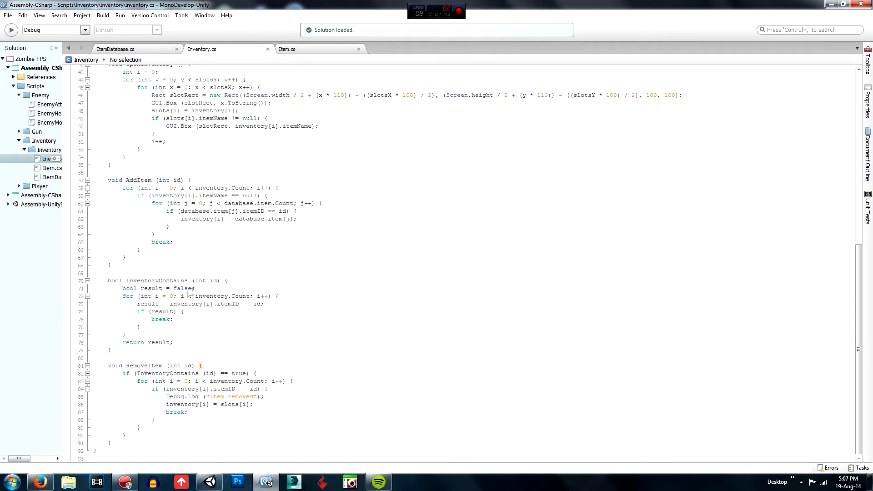
scroll(up, 3)
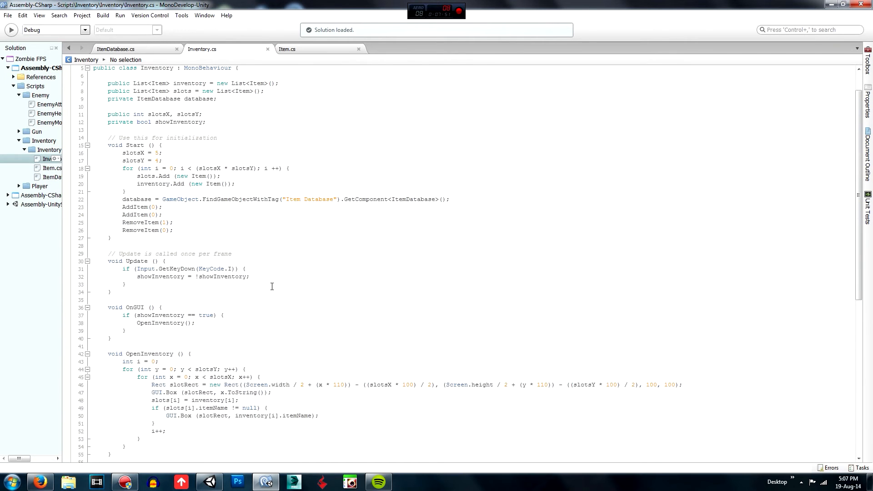
scroll(down, 3)
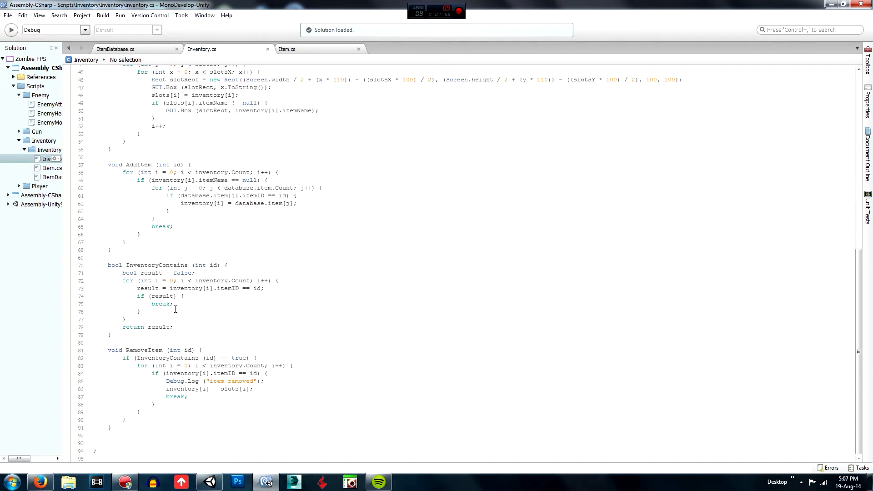
- Declare a new void CheckEmptySlot() method below RemoveItem
text(void)
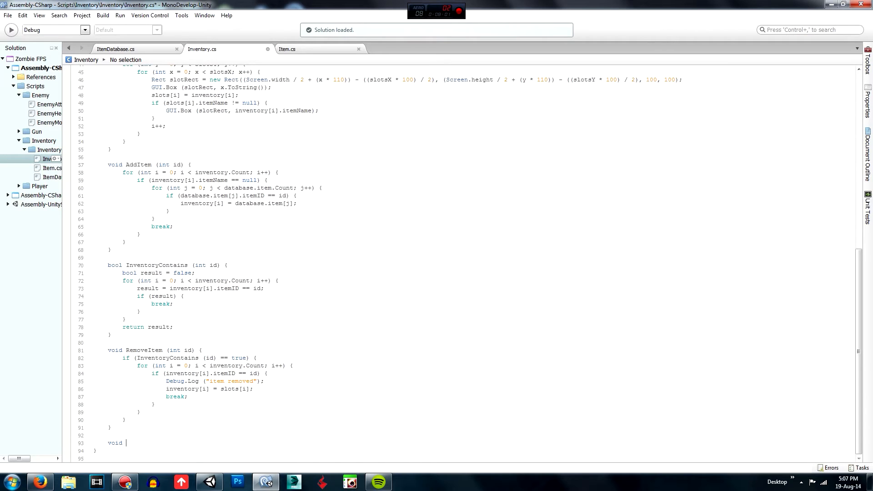
text(CheckEmptySl)
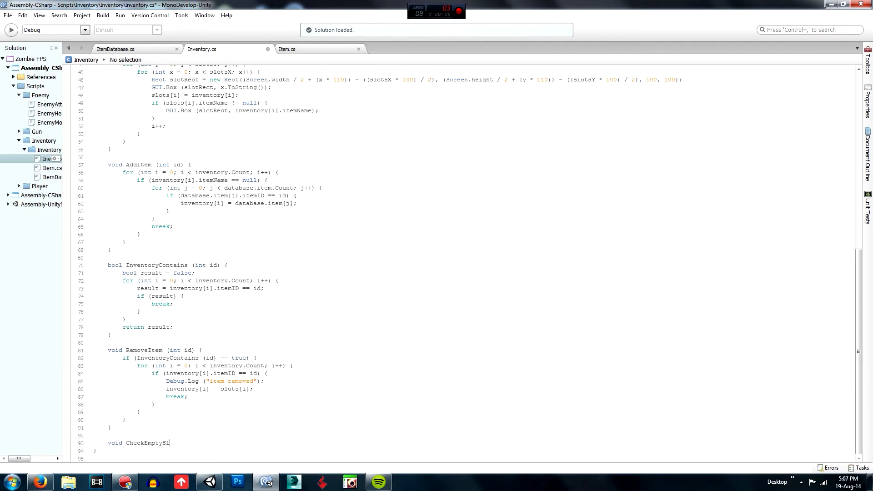
text(ot () {)
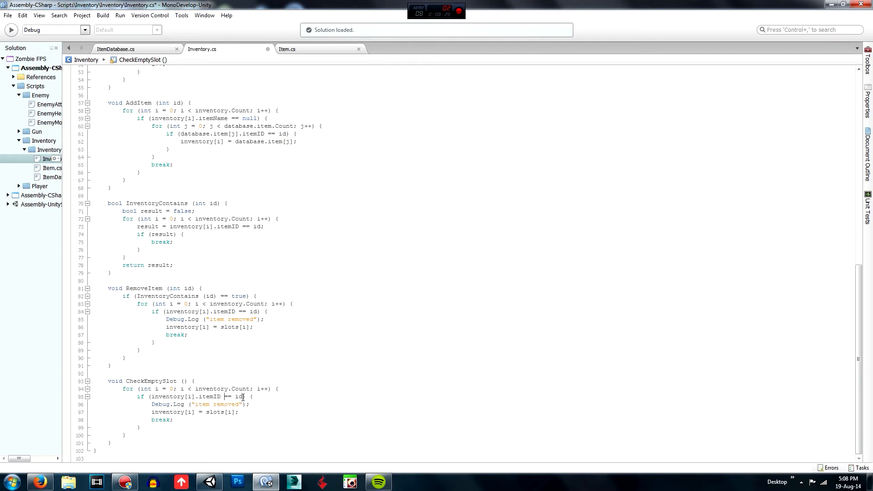
- Write the loop condition inventory[i - 1].itemName == null with a Debug.Log "spare slot before"
double_click(210, 395)
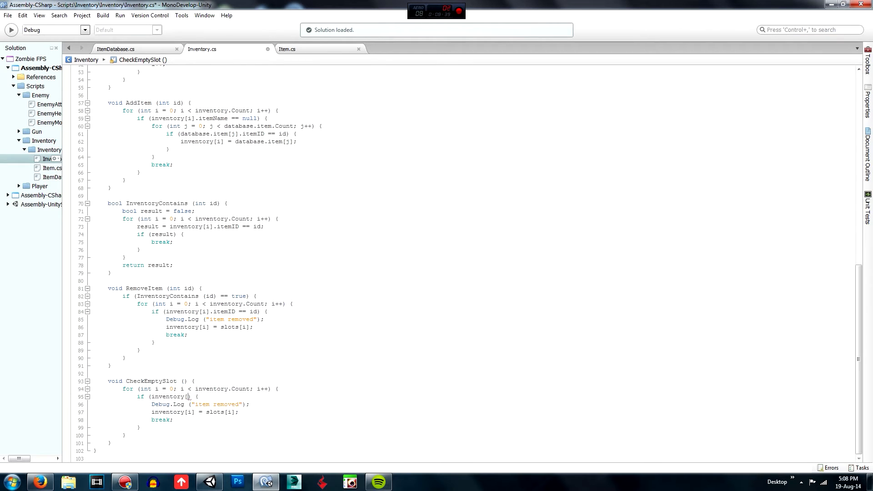
text(- 1)
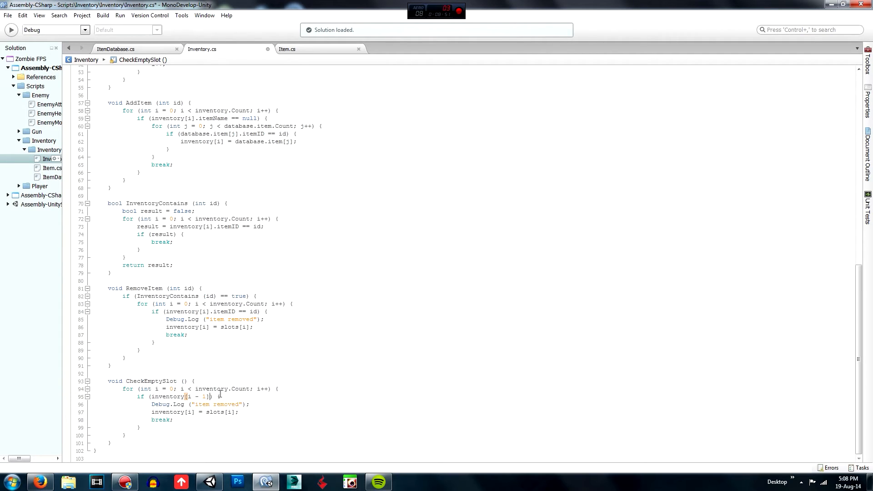
text(== null)
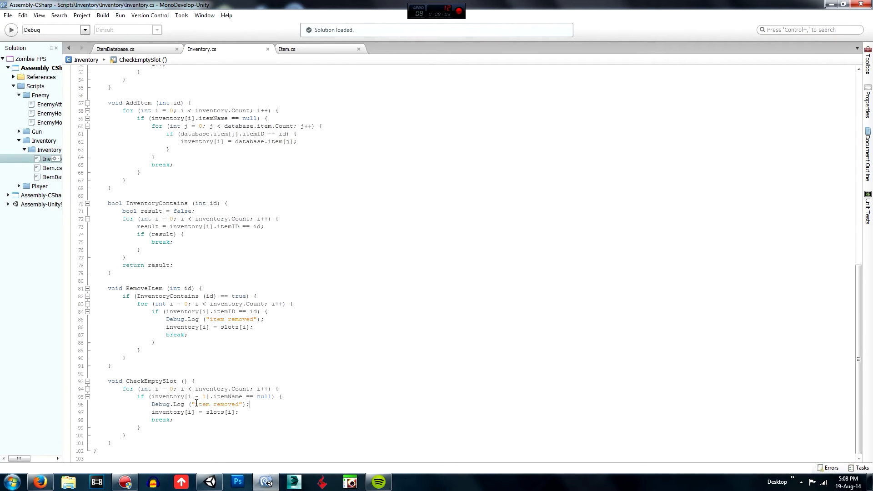
text(spare slot)
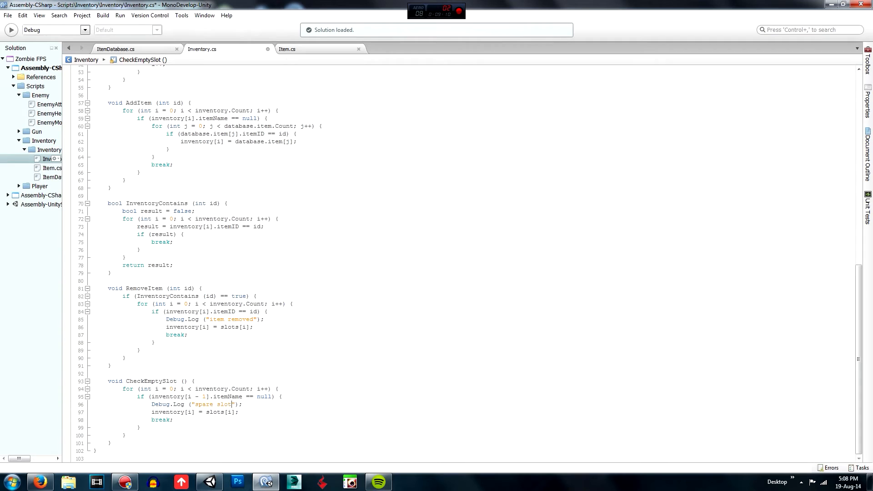
text(bed)
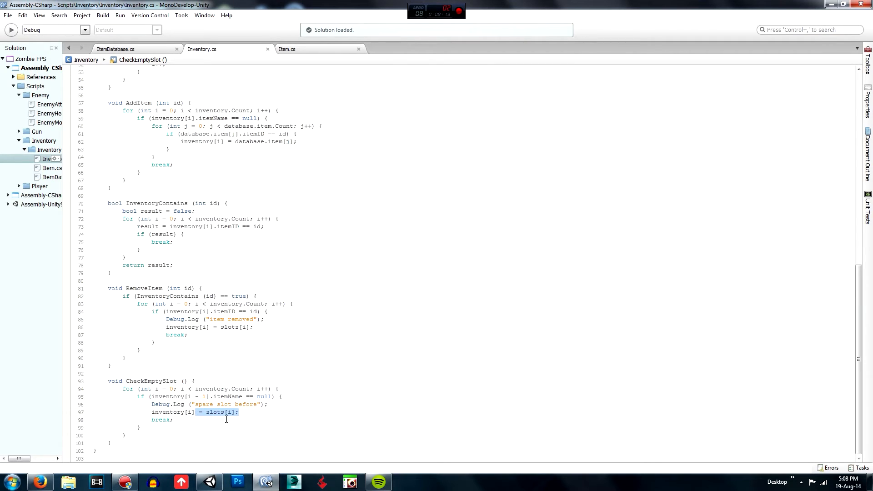
- Assign inventory[i] = inventory[i - 1] inside the condition to shift the item back
text(inventory)
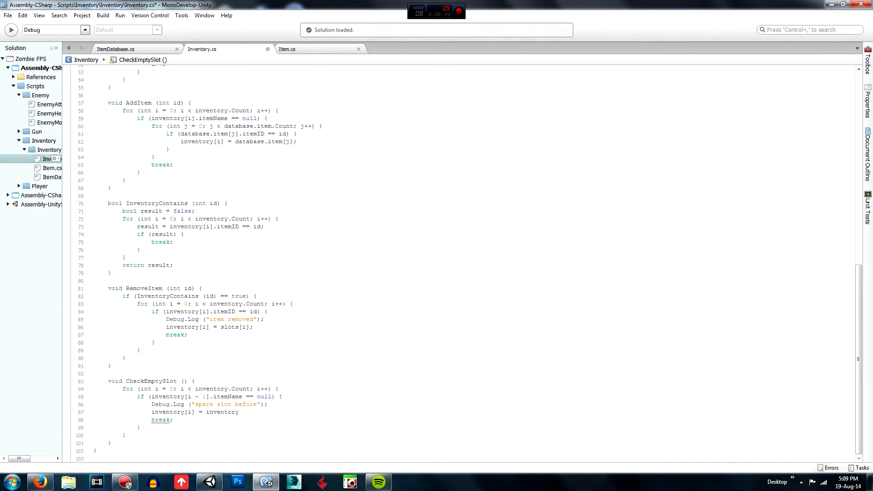
text([i - 1];)
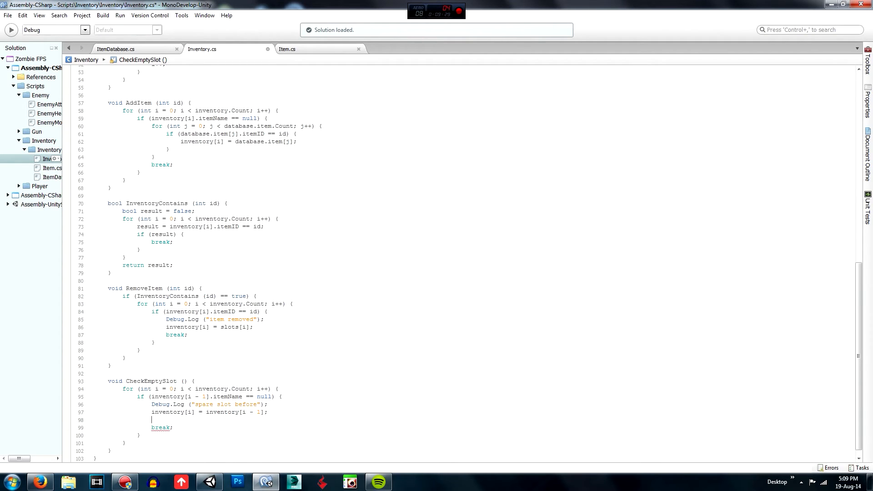
text(inventory[)
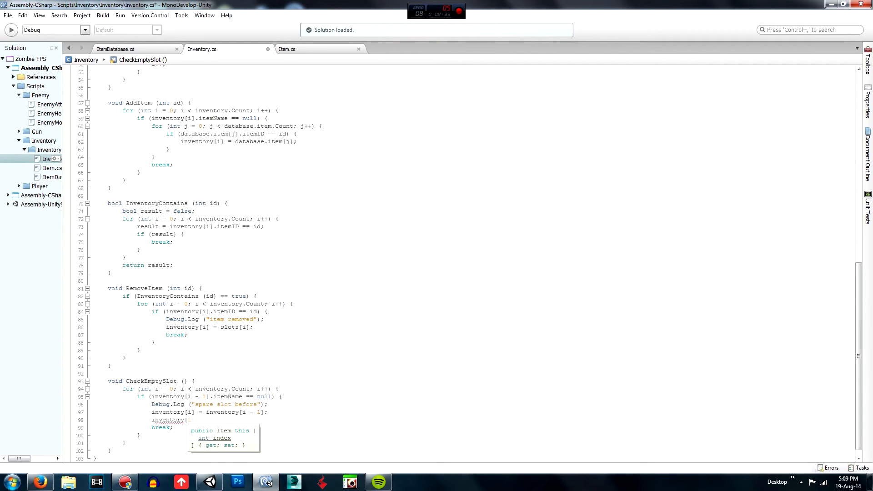
text(sl)
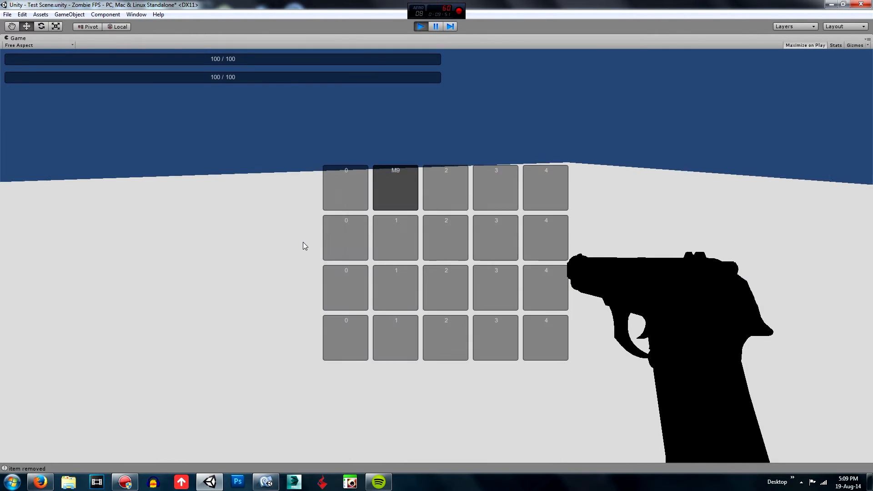
- Stop play mode after seeing M9 still in the second inventory slot
click(420, 26)
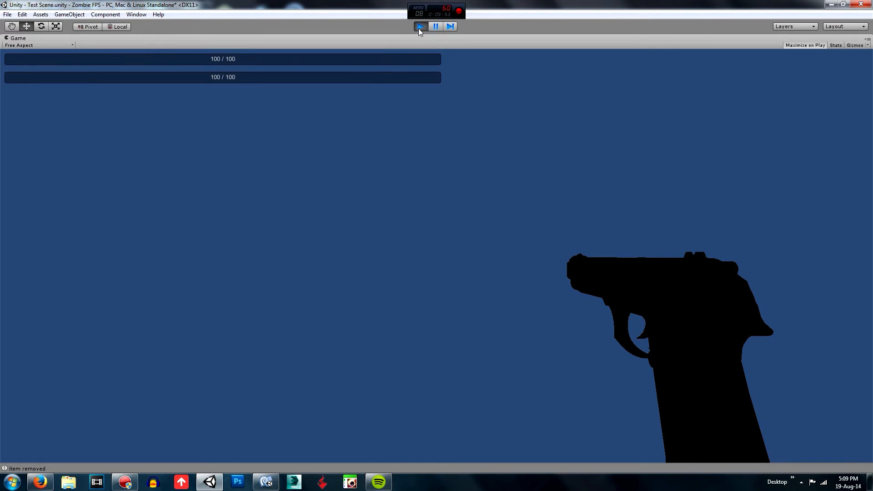
click(420, 27)
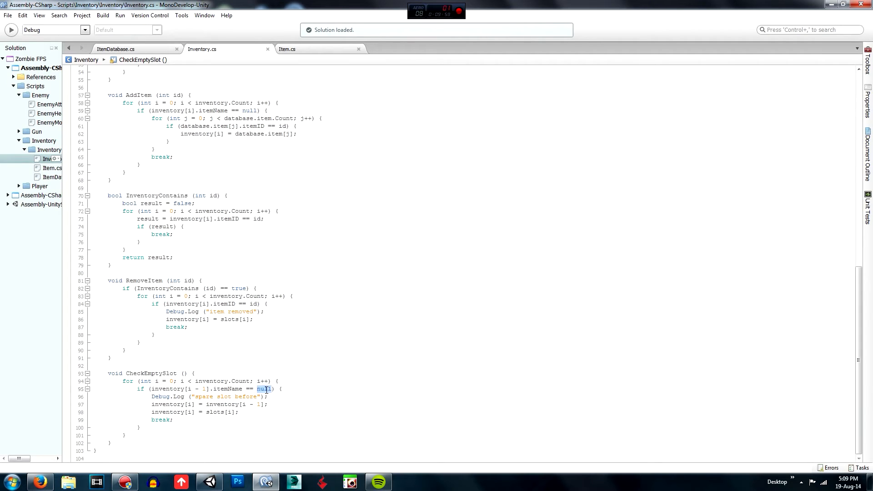
click(270, 396)
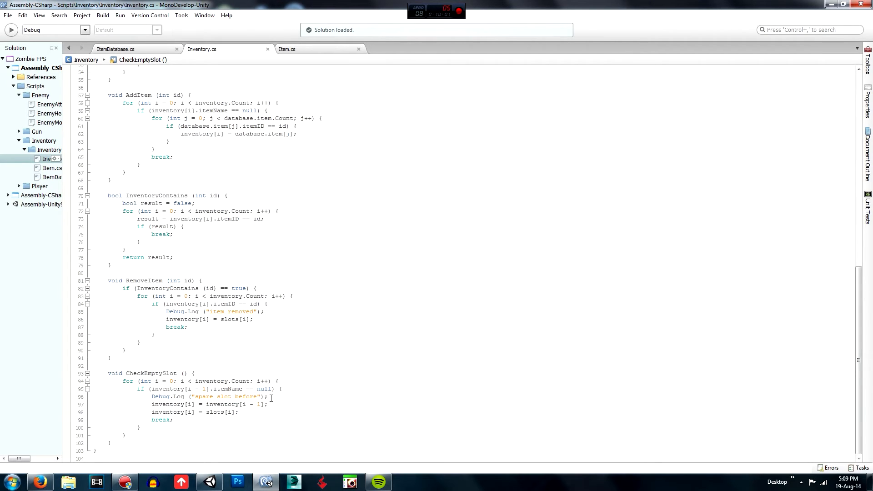
double_click(226, 388)
text(ID)
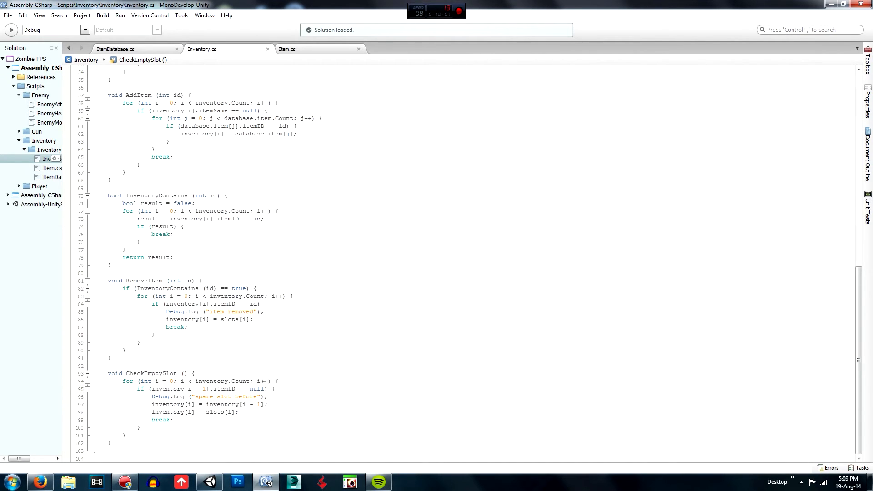
mouse_move(258, 404)
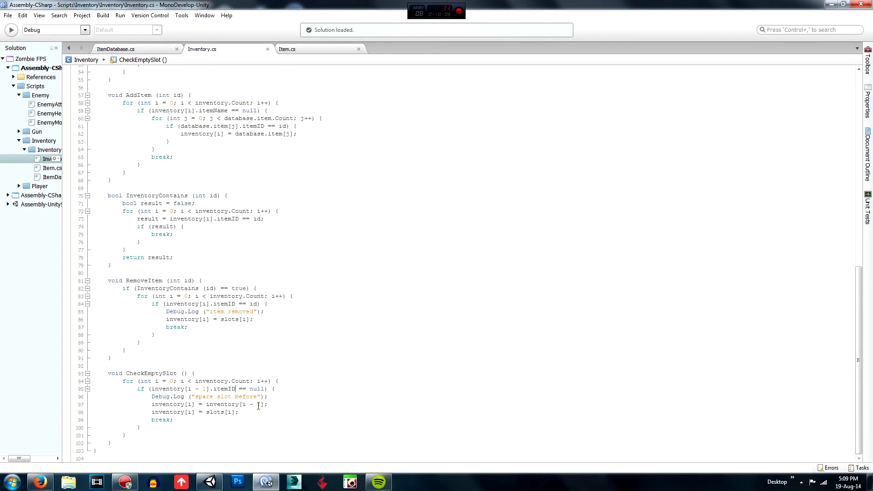
double_click(257, 389)
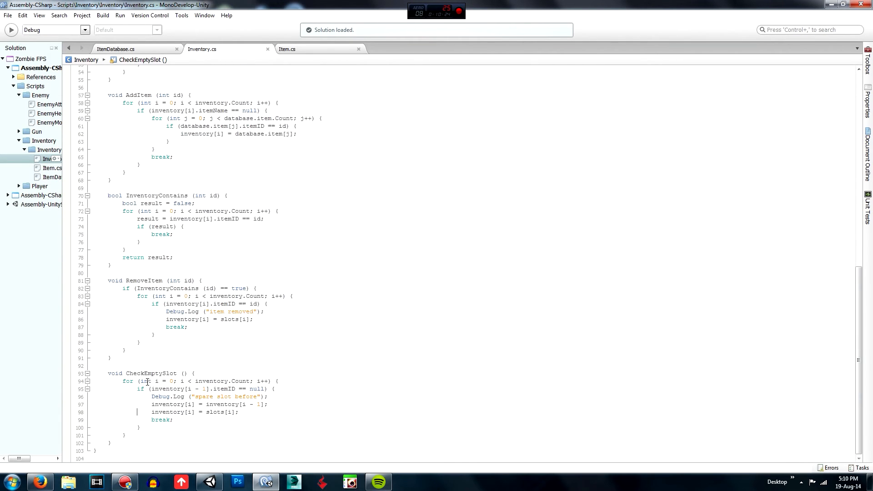
double_click(222, 388)
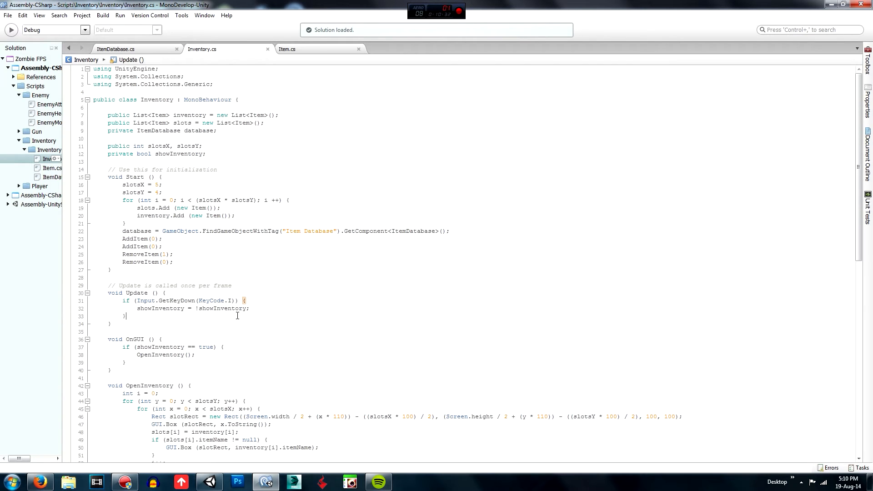
- Add a CheckEmptySlot(); call in Update after the Input.GetKeyDown block and save
text(Ceh)
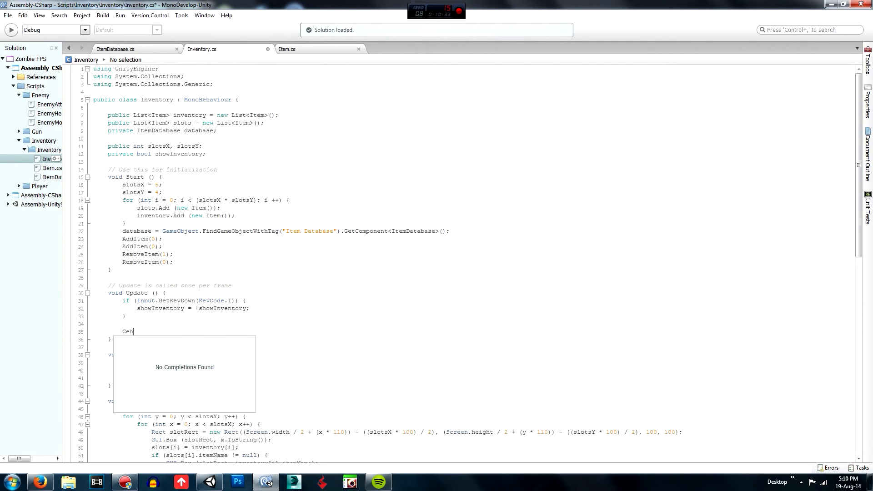
text(CheckEmptySlot)
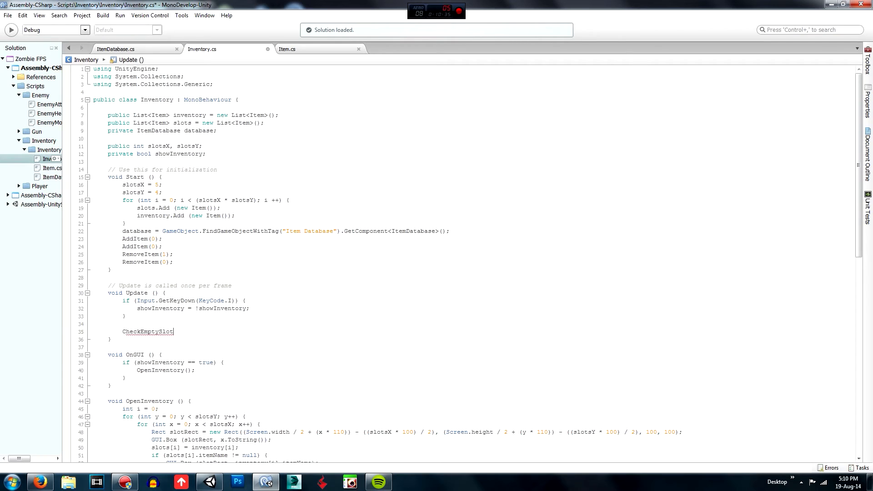
text(();)
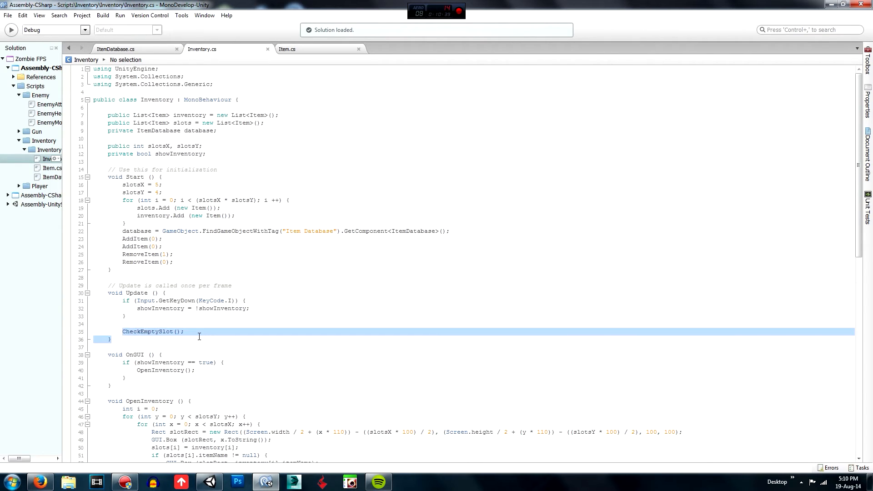
click(185, 331)
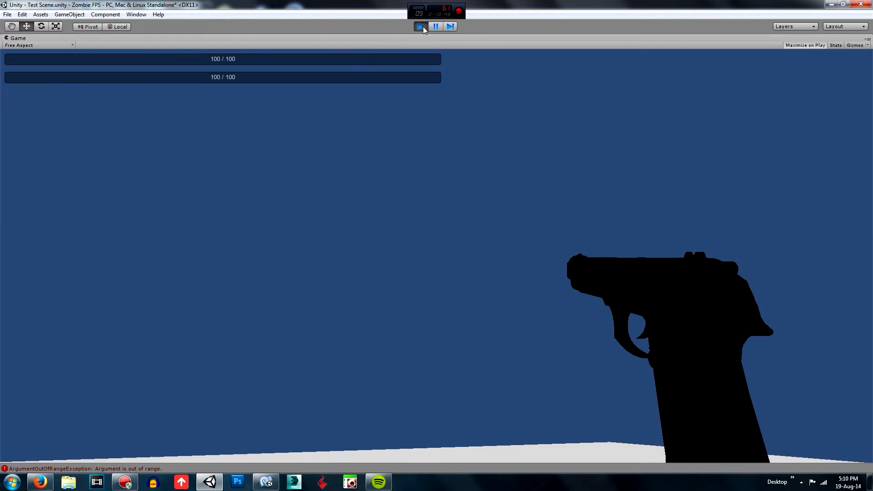
- Stop the game and read the stack trace of an ArgumentOutOfRangeException in the Console
click(420, 26)
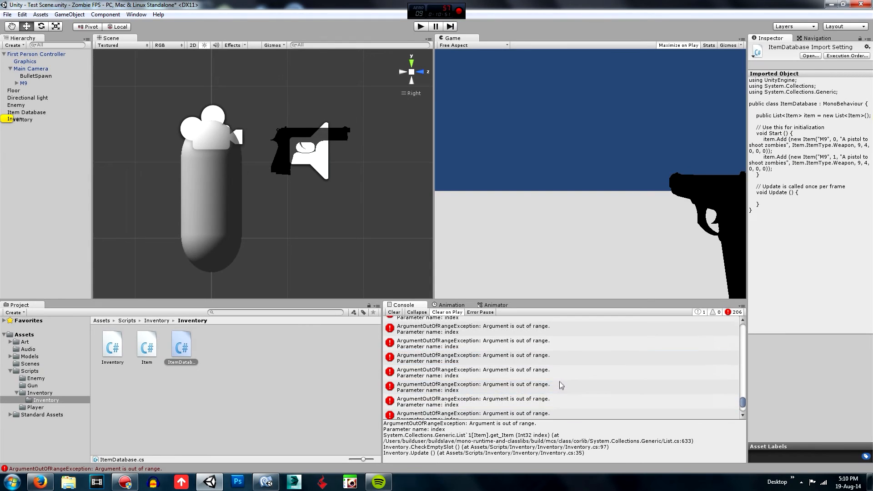
click(529, 366)
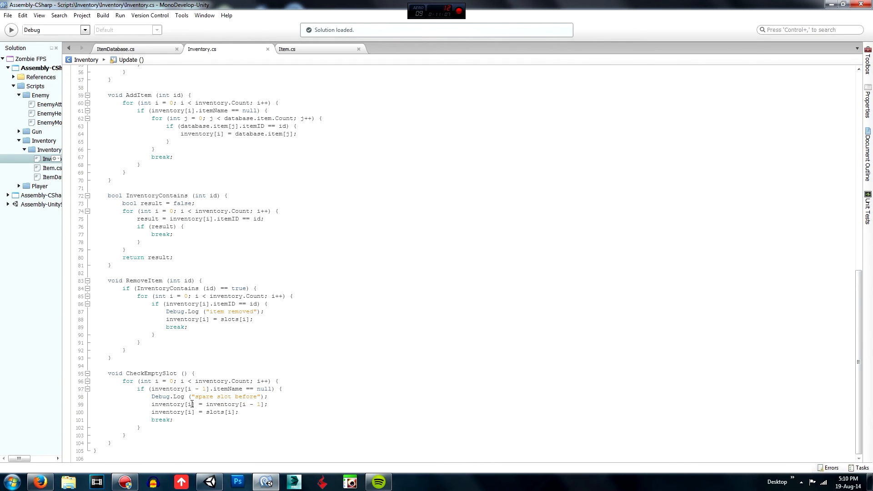
- Change CheckEmptySlot's condition to compare inventory[i - 1] with slots[i]
click(283, 389)
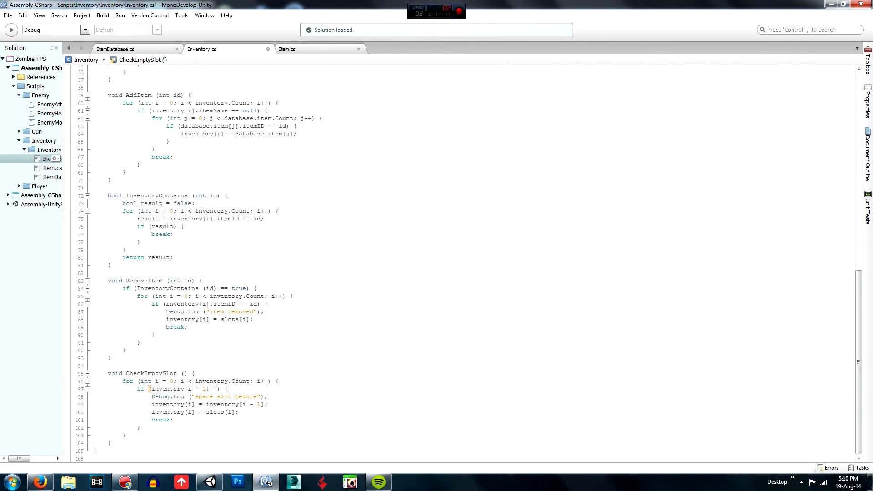
text(slots[i)
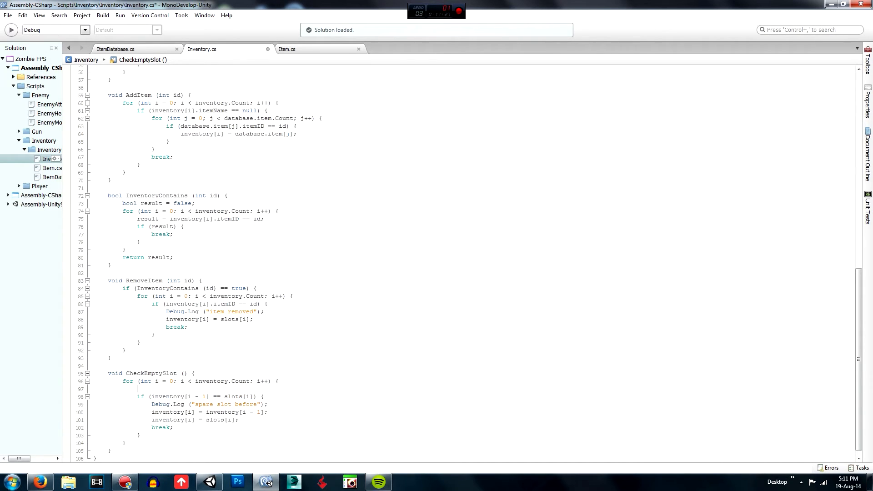
text(if)
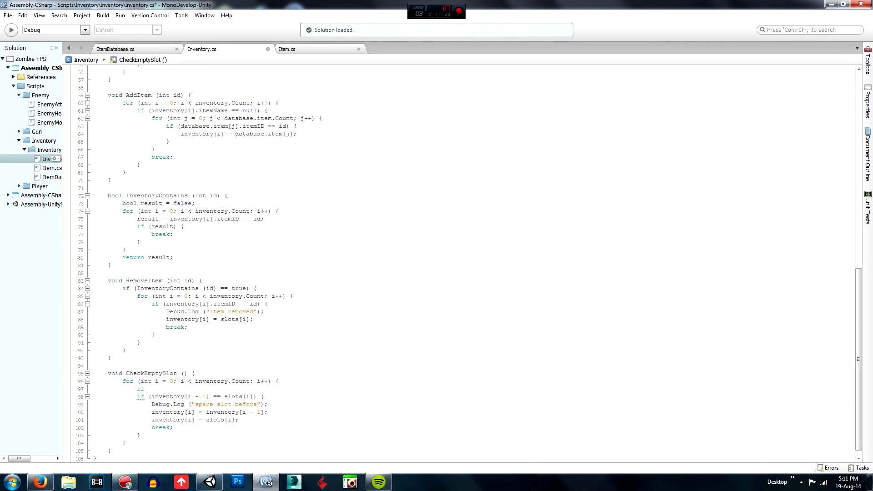
text(inventory[i)
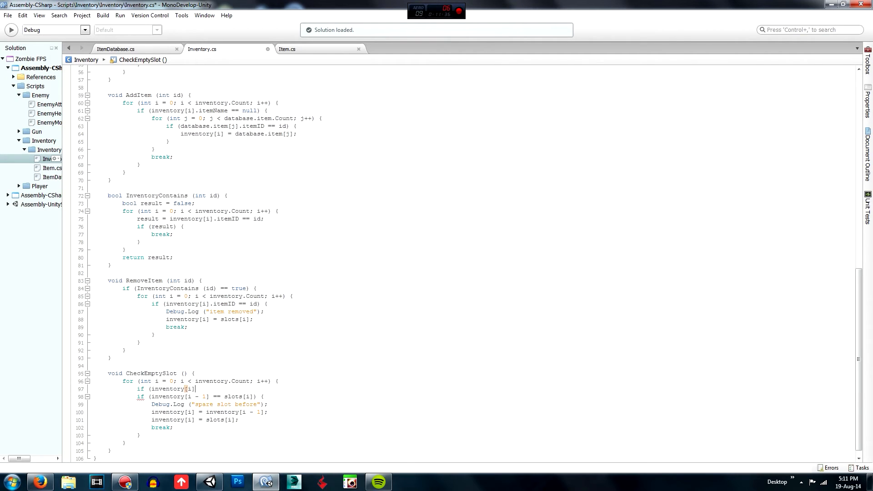
- Correct the mistyped text and begin an enclosing if above the comparison
key(backspace)
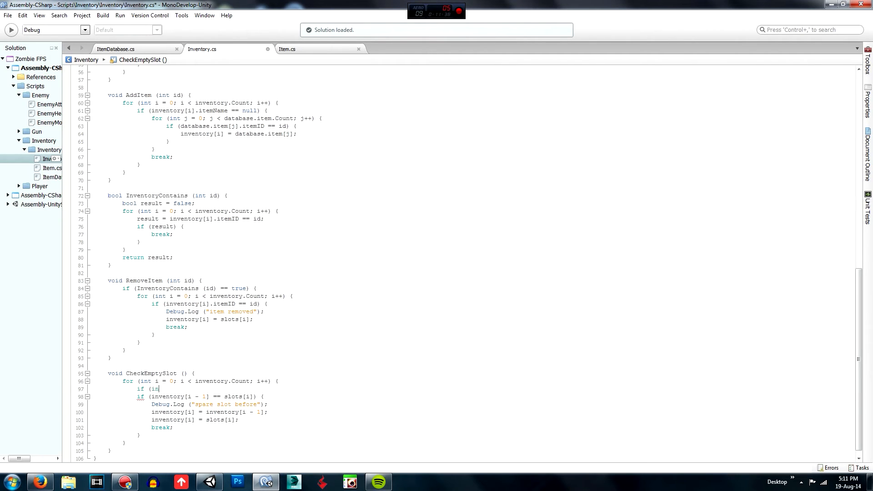
key(Backspace)
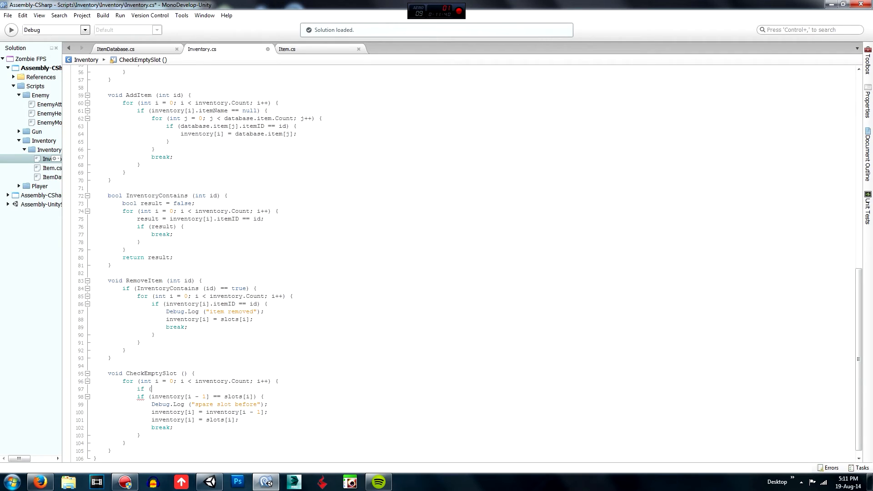
text(i)
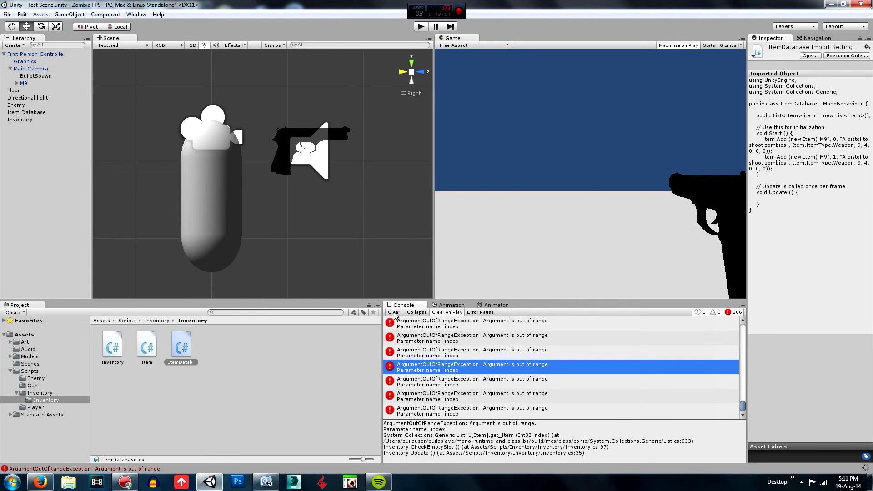
- Clear the old out-of-range errors from the Console and return to the script
click(394, 312)
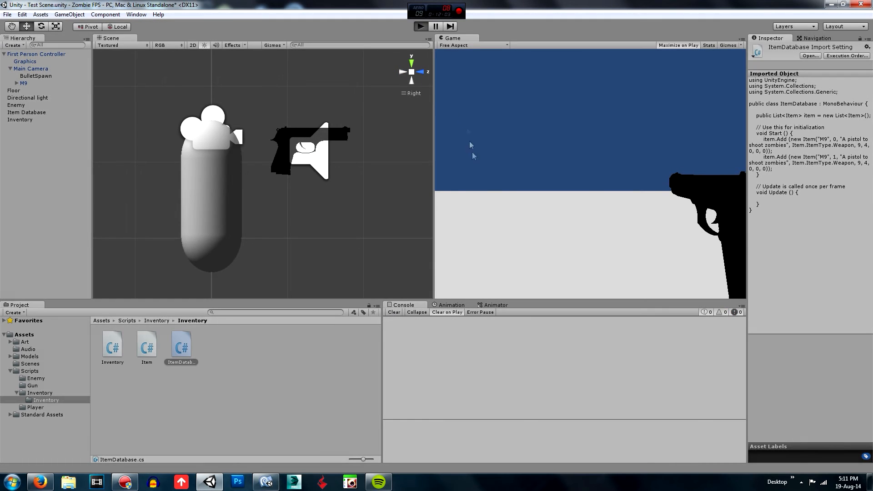
click(420, 26)
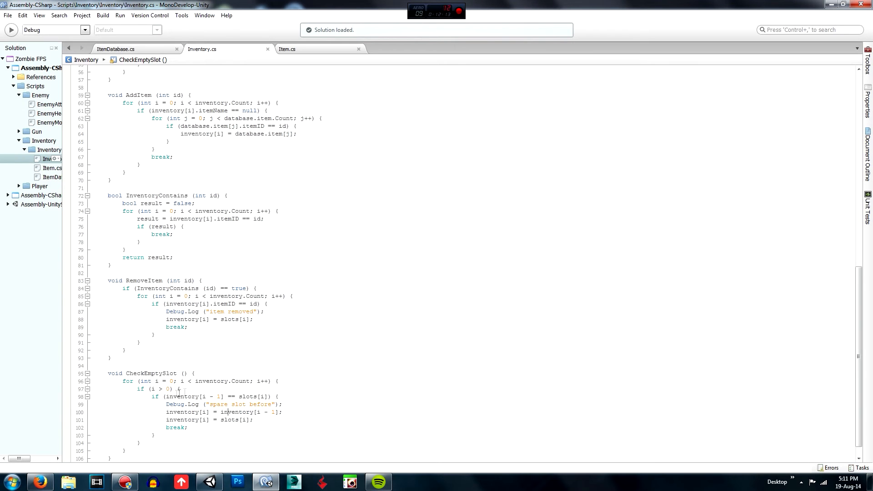
- Start the loop at i = 1, drop the i > 0 guard, and test inventory[i - 1] for null
click(290, 389)
text(1)
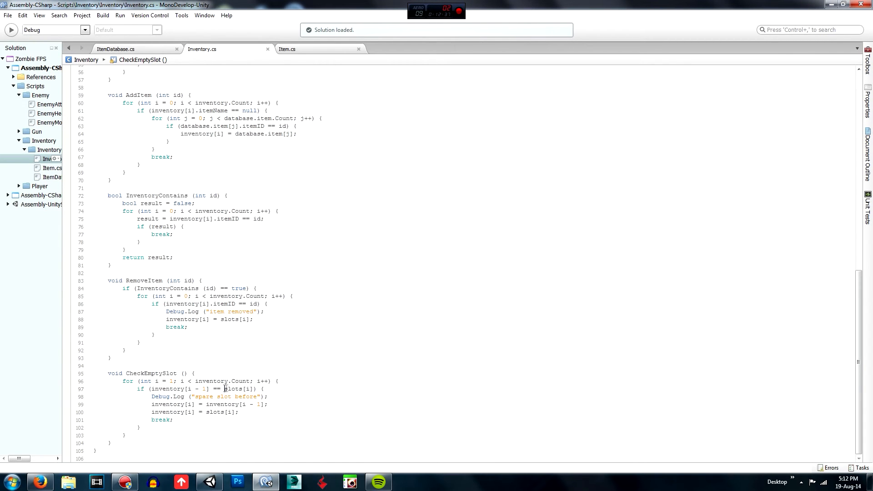
text(nul)
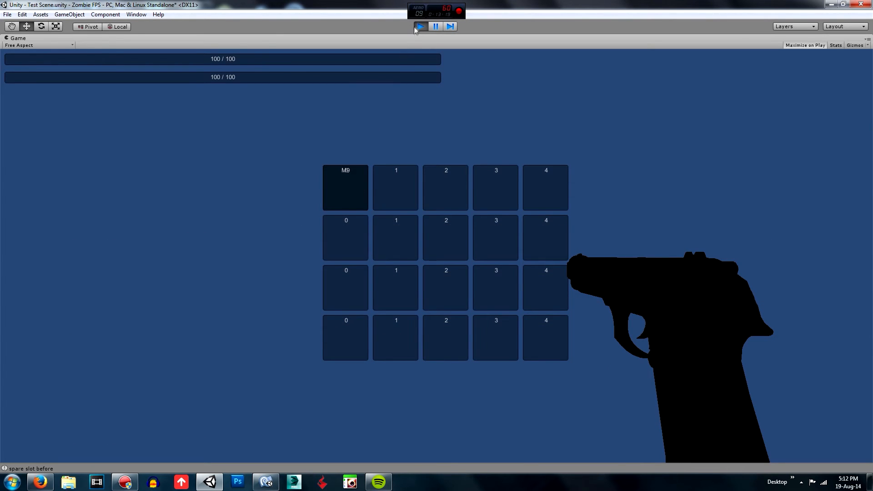
- Stop the play test showing M9 packed into the first slot
click(420, 27)
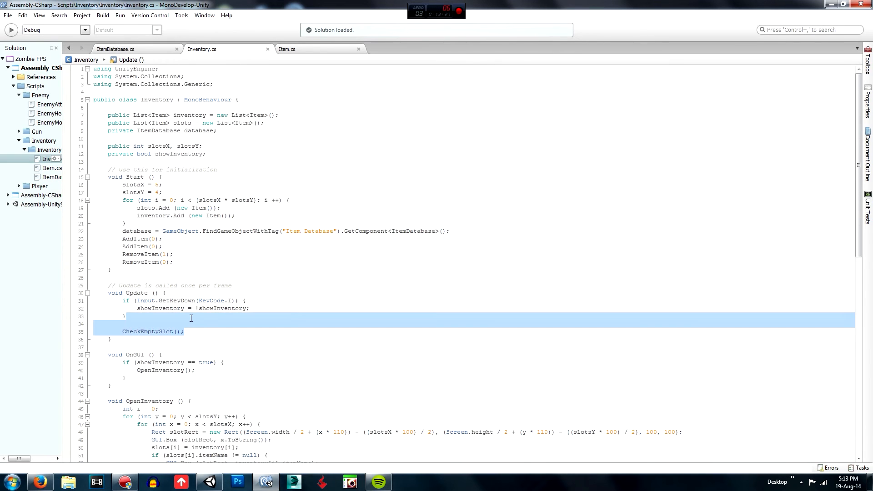
- Add a CheckEmptySlot(); call in AddItem
scroll(down, 3)
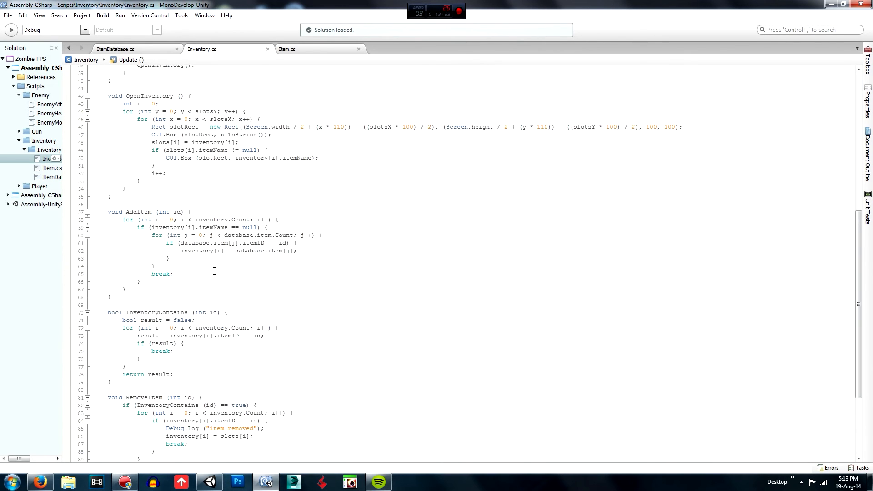
scroll(up, 3)
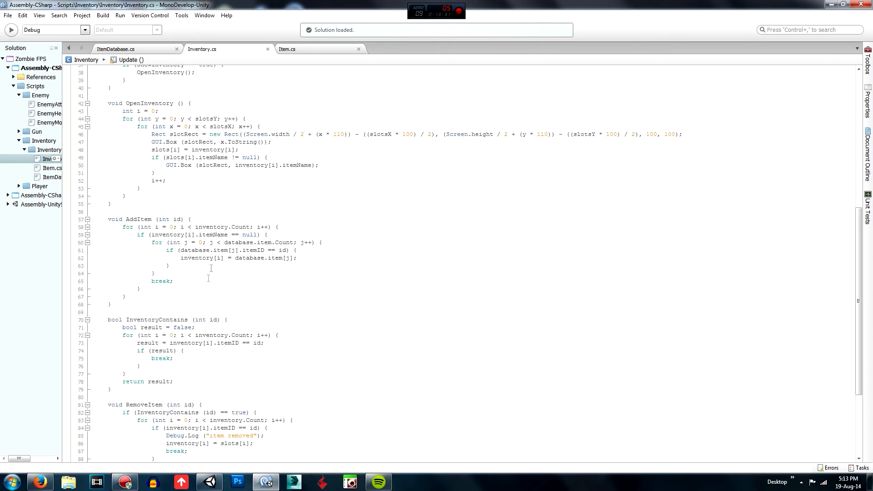
mouse_move(251, 263)
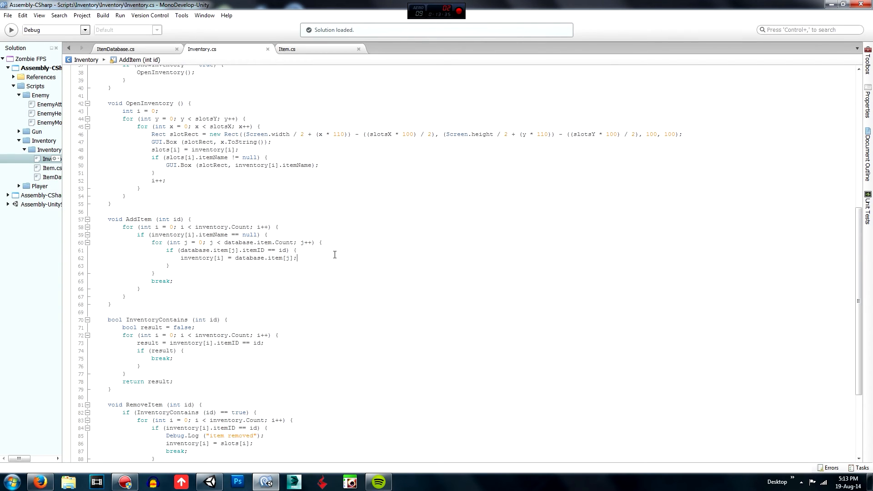
text(chec)
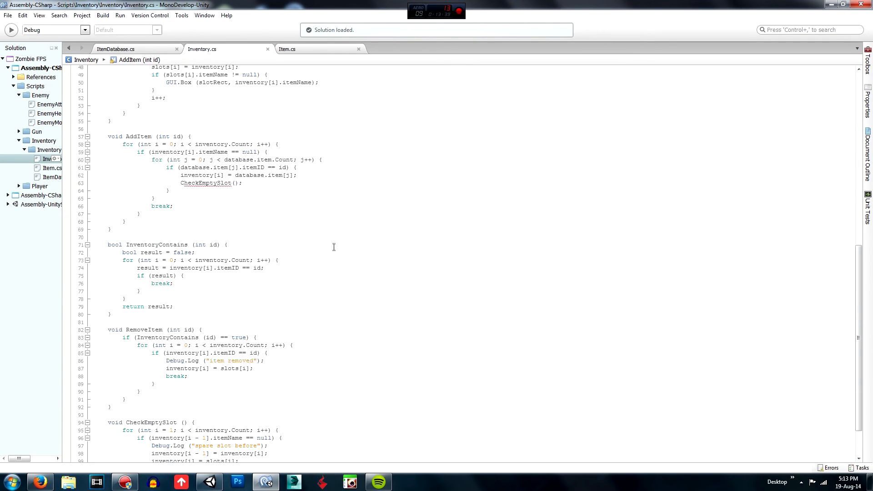
- Call CheckEmptySlot() in InventoryContains' if (result) block and in RemoveItem after the slot reset
scroll(down, 3)
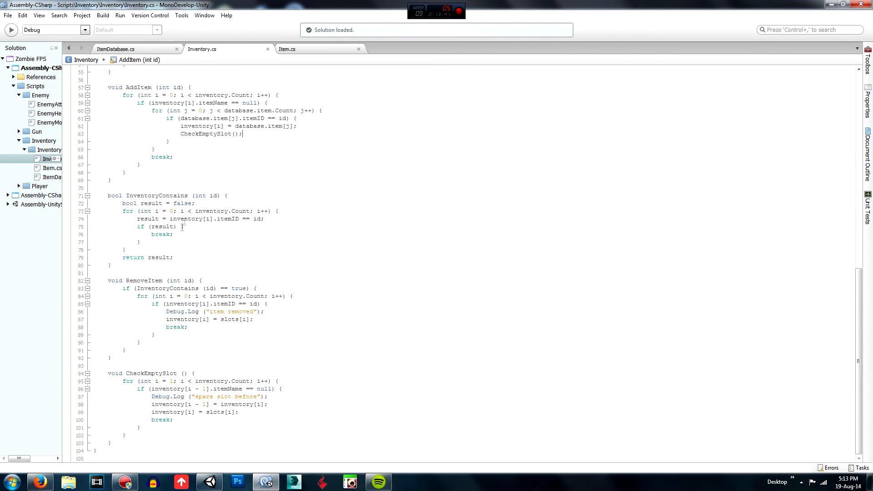
click(173, 234)
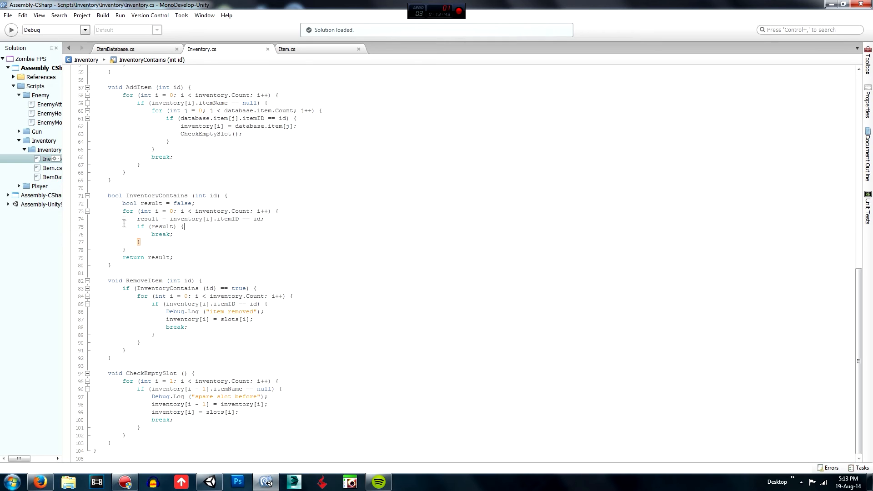
mouse_move(221, 235)
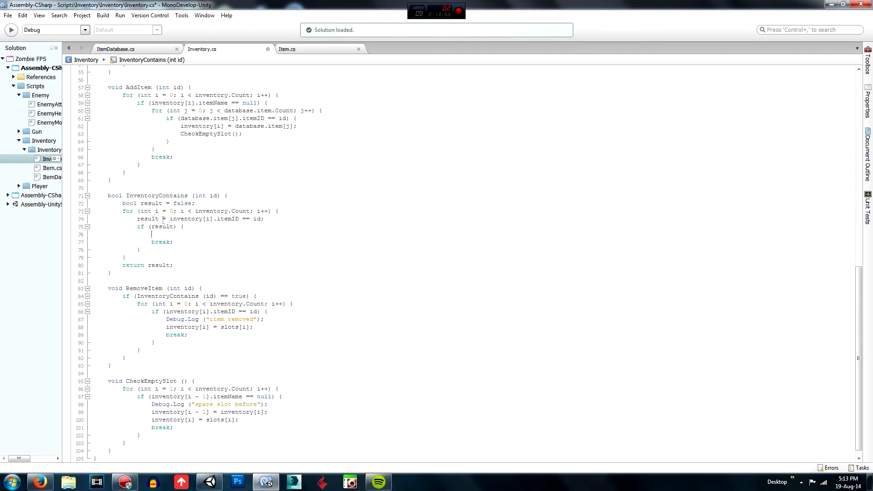
text(chec)
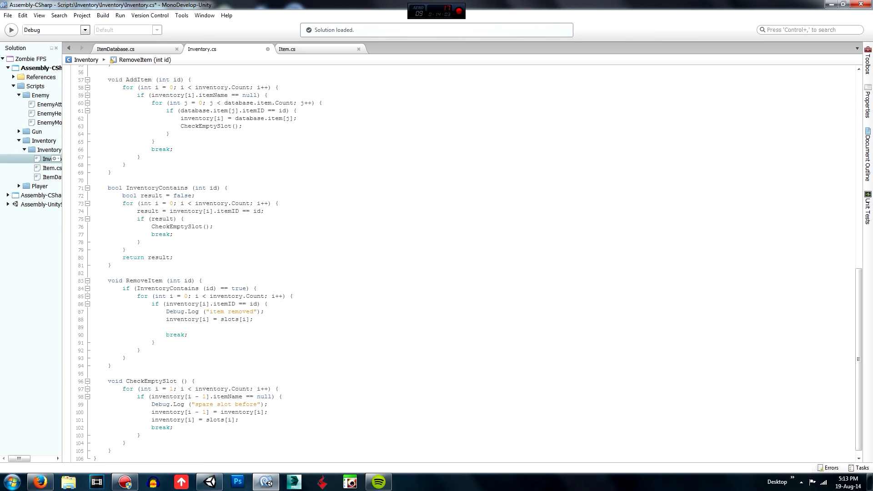
text(chec)
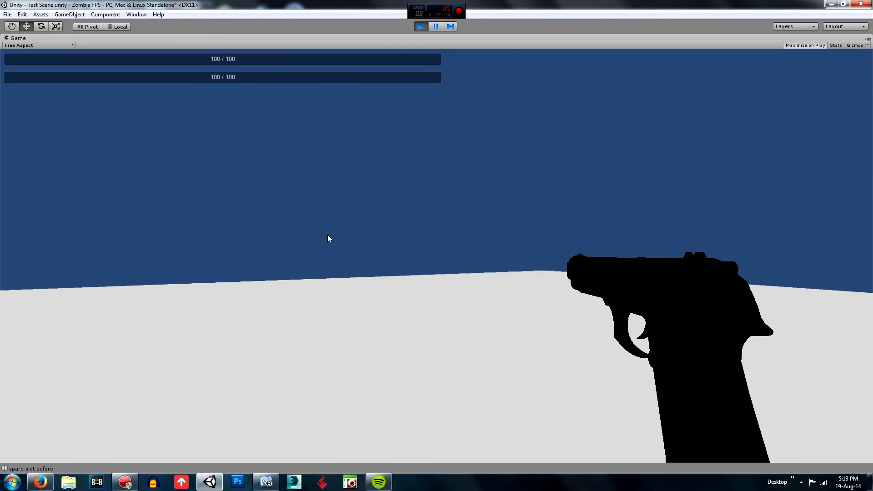
- Stop the play test and review the "spare slot before" and "item removed" log entries
click(420, 27)
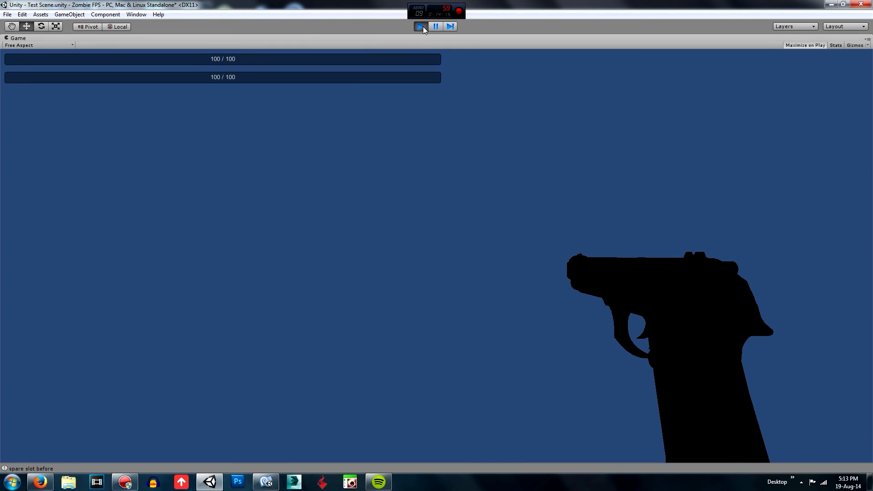
click(420, 27)
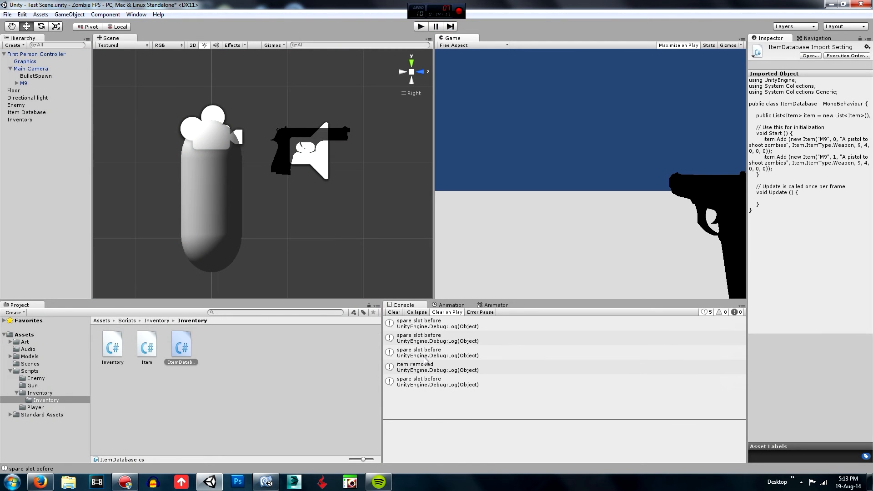
mouse_move(426, 388)
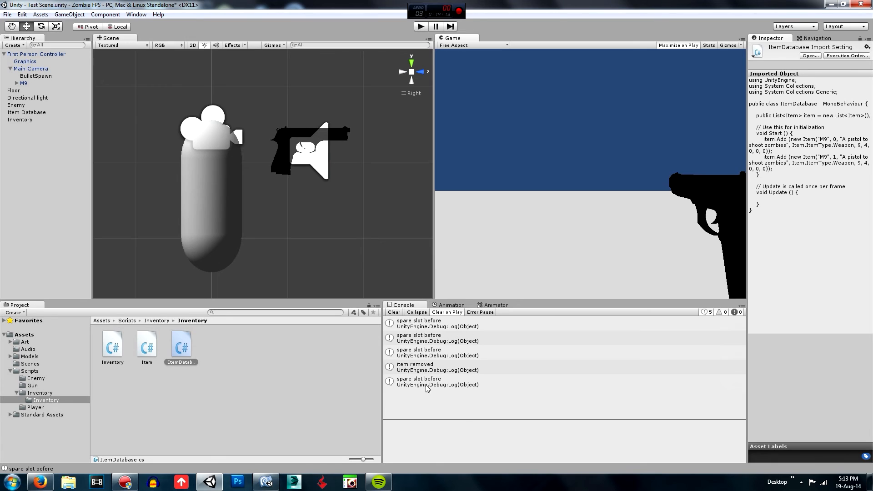
mouse_move(449, 3)
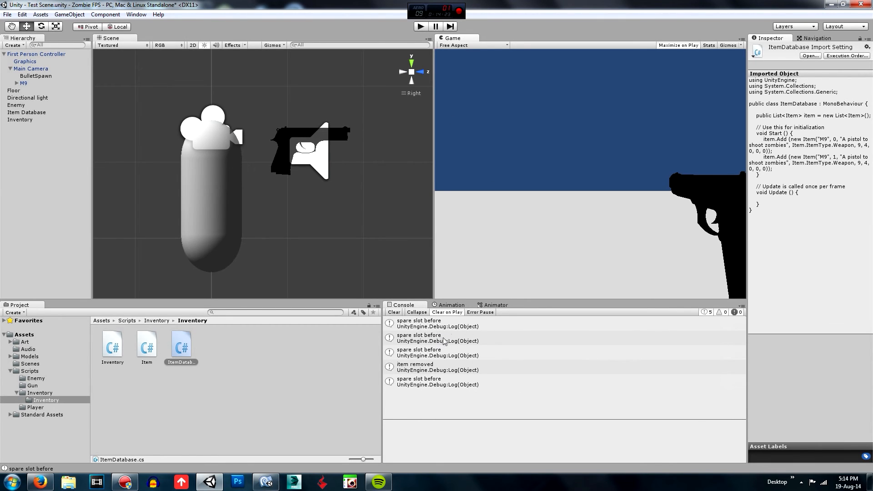
mouse_move(468, 373)
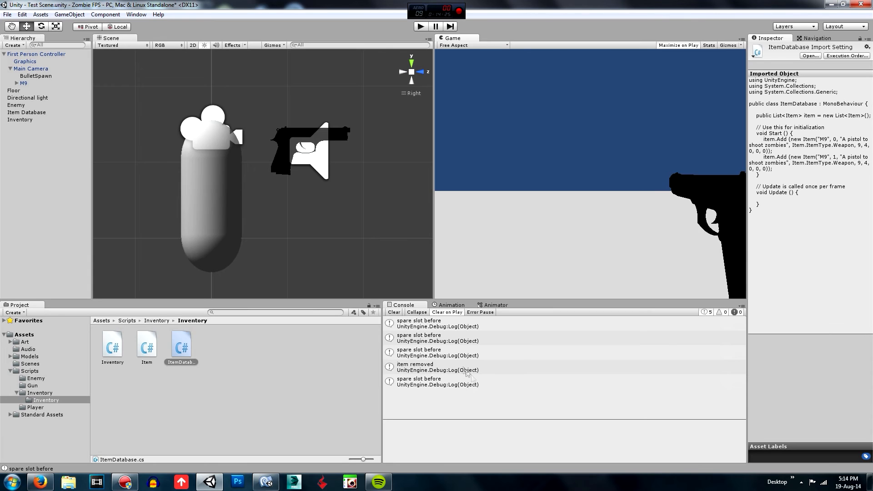
mouse_move(441, 325)
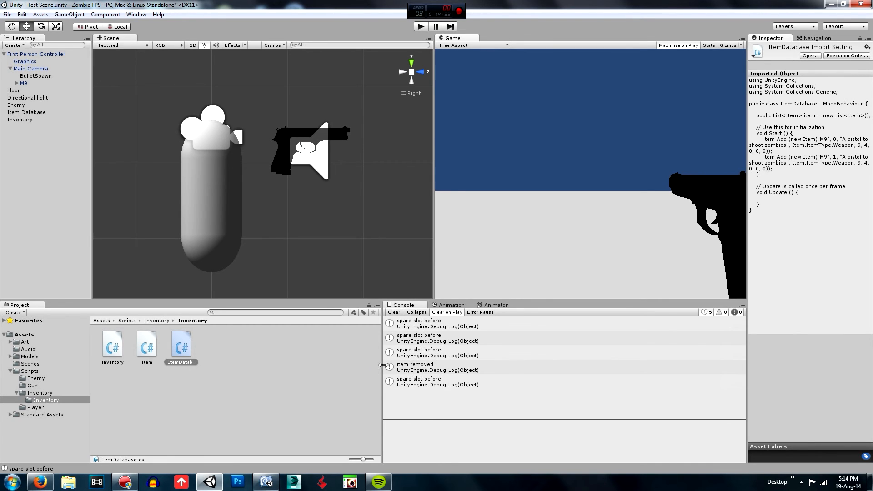
mouse_move(538, 83)
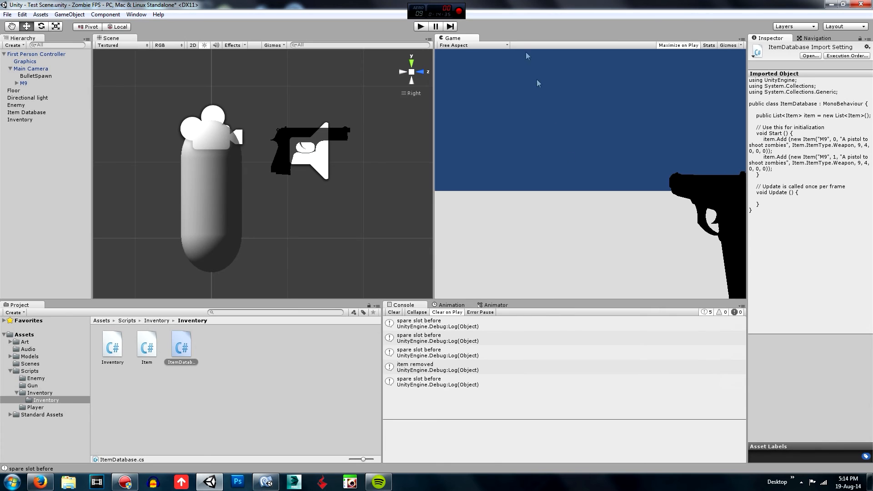
mouse_move(514, 160)
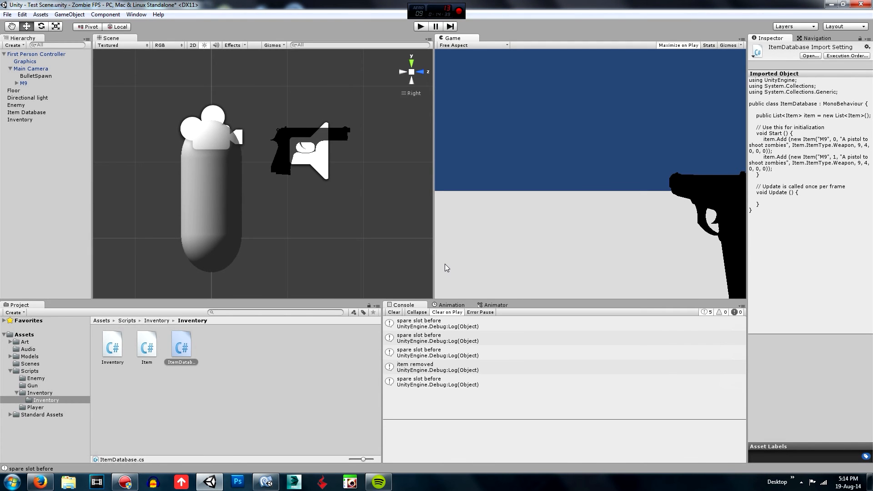
mouse_move(456, 186)
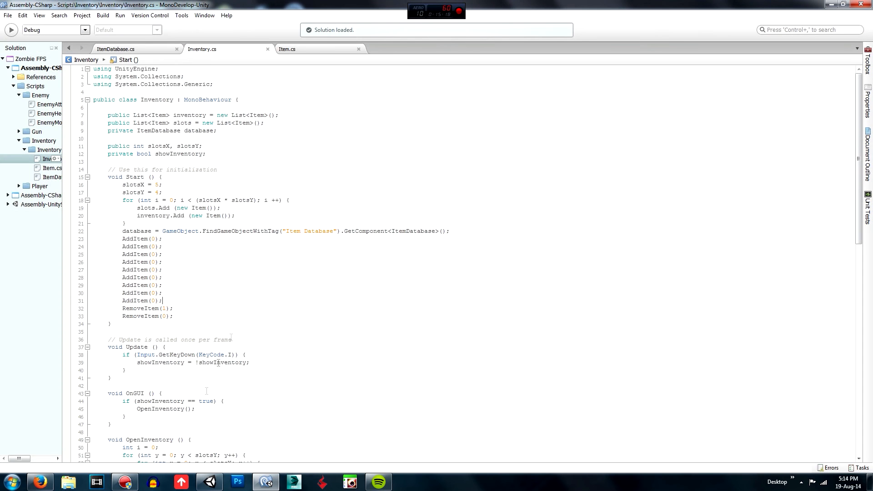
- Rework CheckEmptySlot's if condition on the inventory contents, save Inventory.cs, and return to Unity
scroll(down, 3)
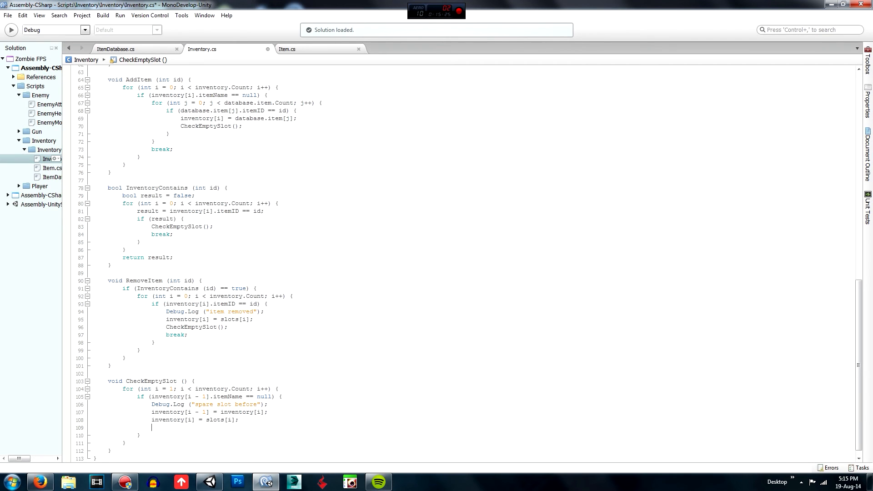
text(if ()
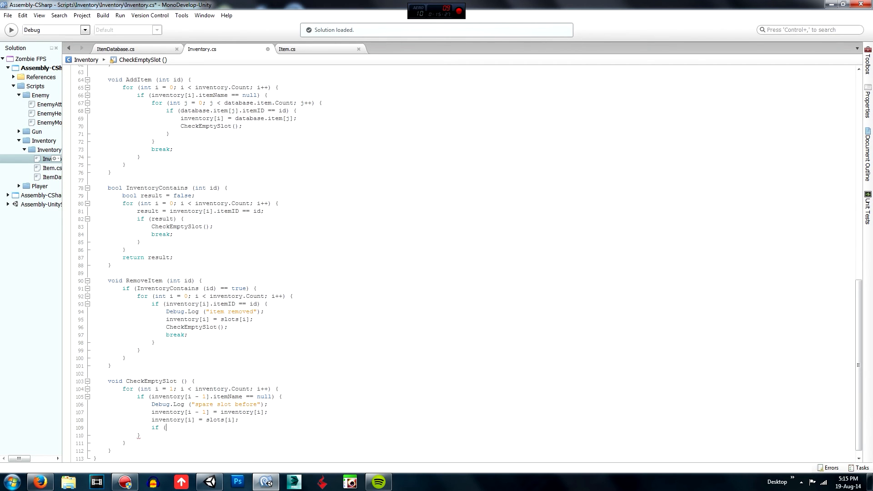
text(inventory)
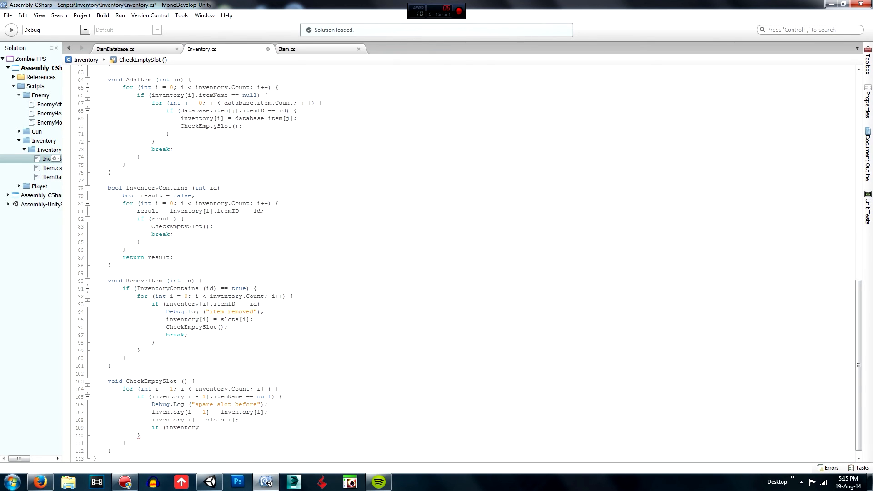
text(.co)
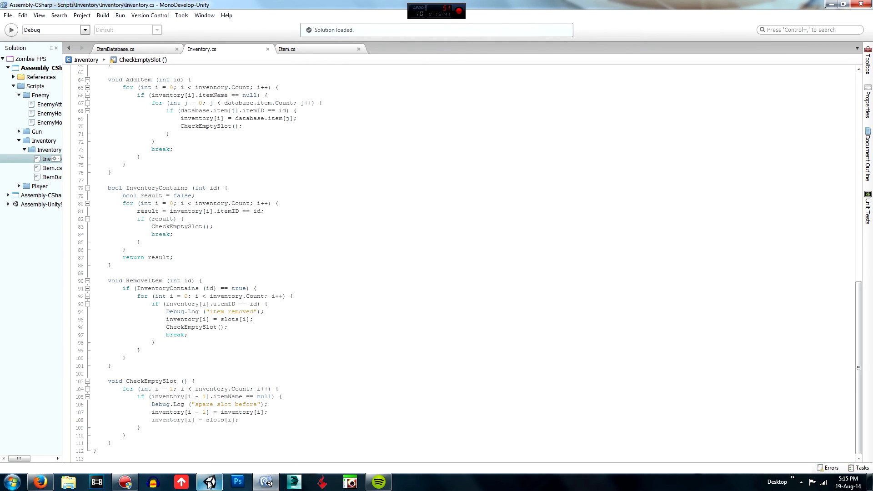
click(210, 482)
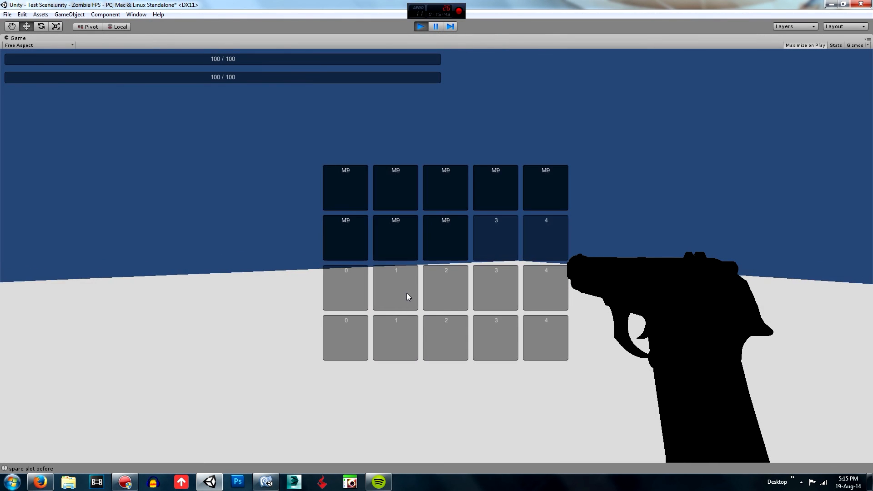
- End the play test after confirming the M9 items fill the leading slots
click(420, 26)
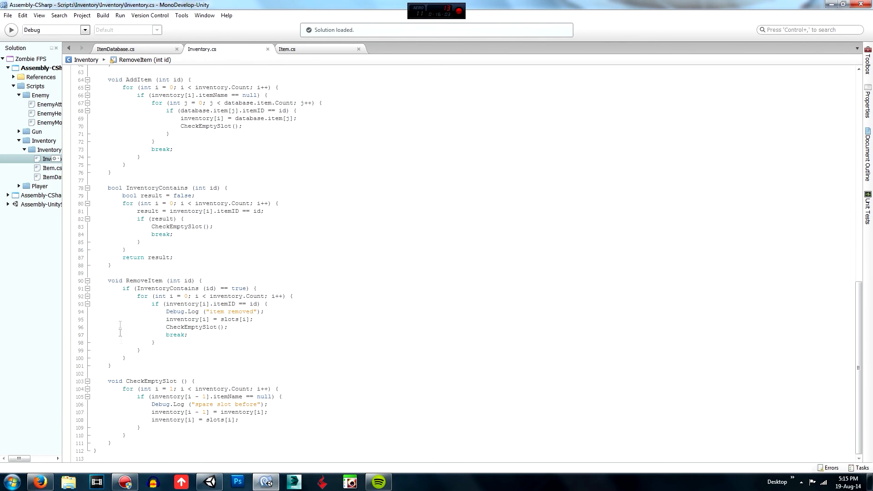
scroll(up, 3)
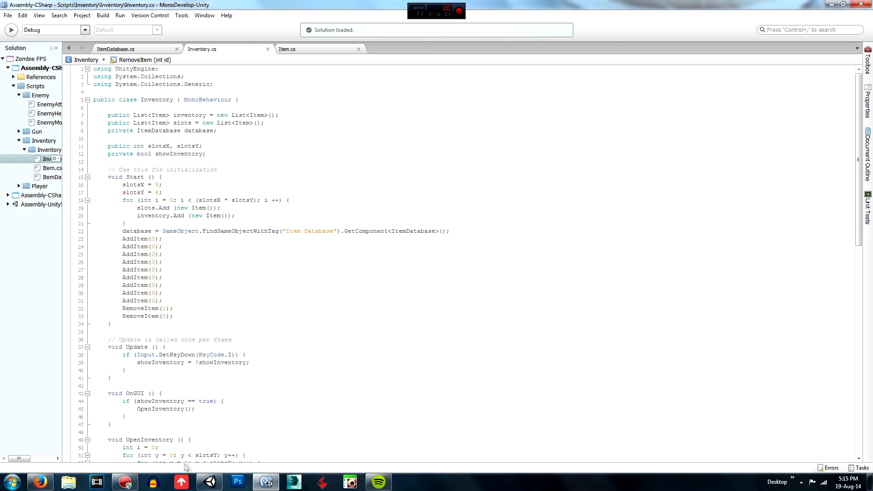
mouse_move(197, 258)
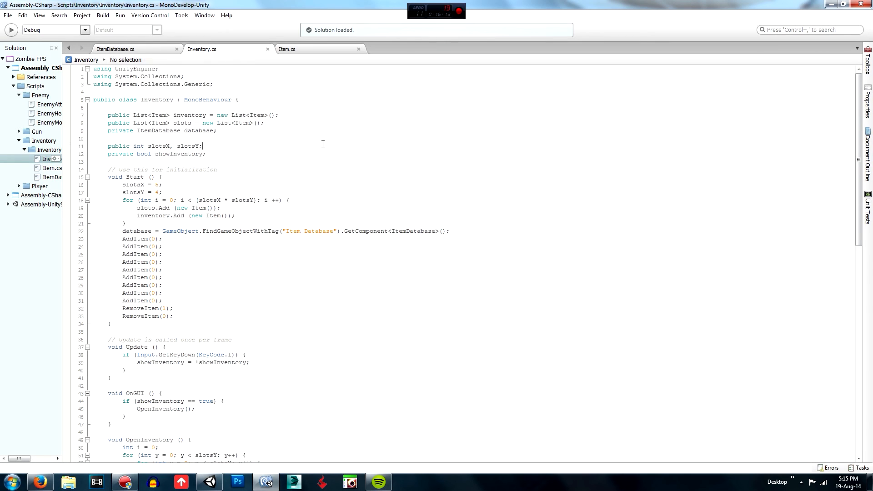
mouse_move(278, 349)
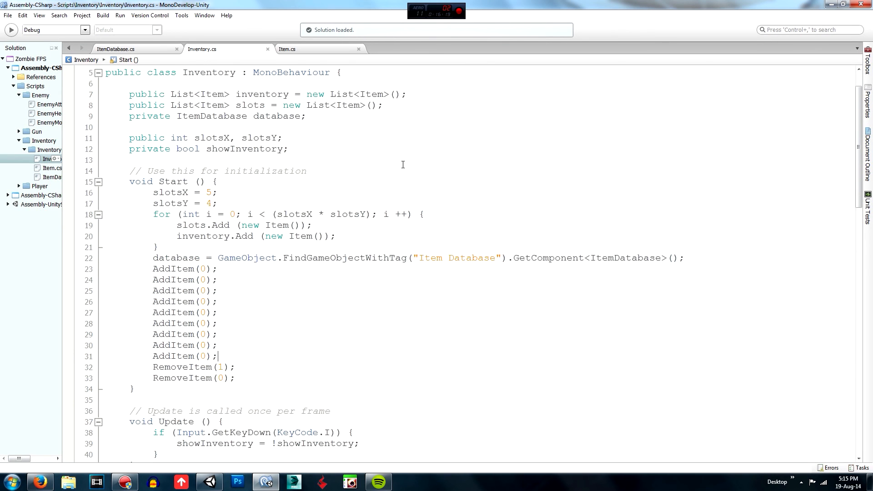
scroll(down, 3)
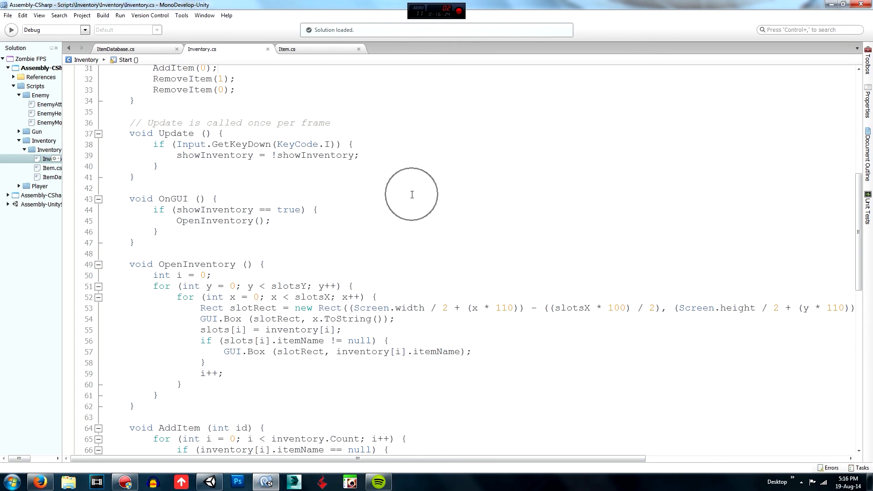
scroll(down, 3)
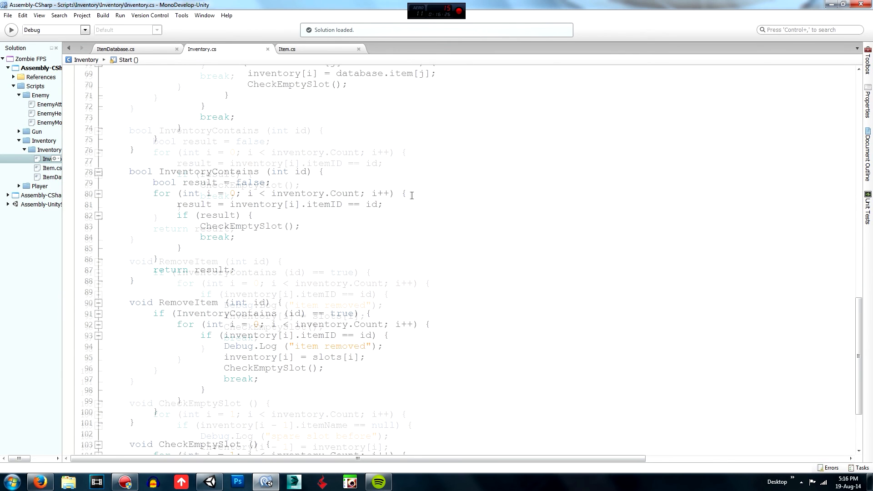
scroll(down, 3)
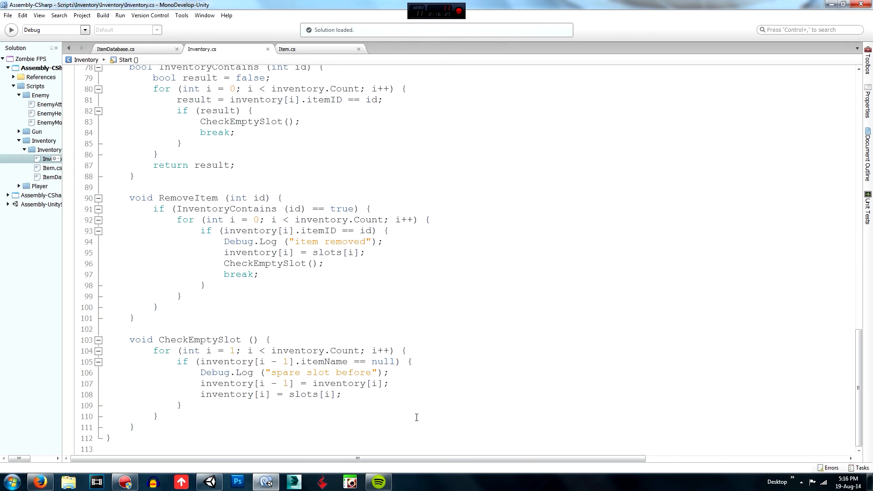